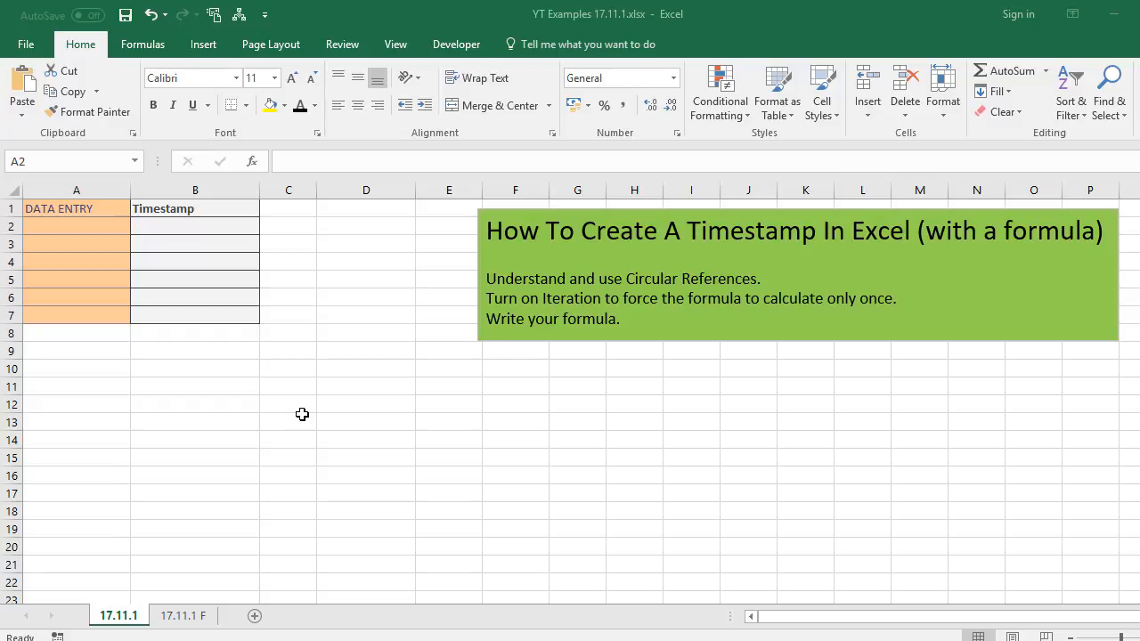
# Type 'data entry' in A2 so B2 stamps 20/11/2017 19:53.
pyautogui.click(76, 225)
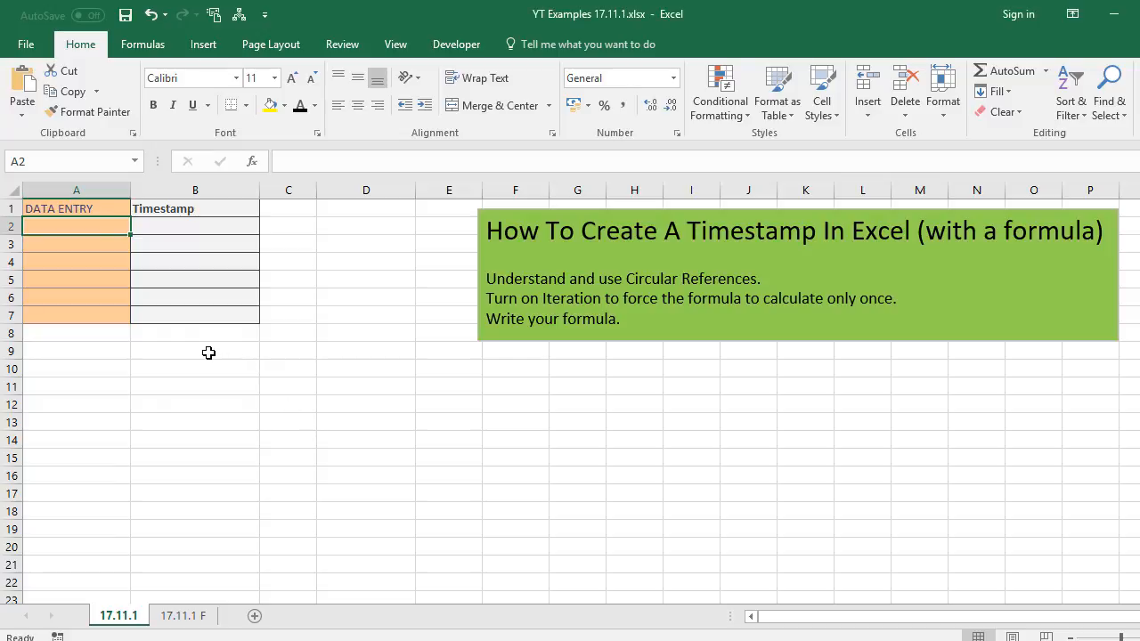
pyautogui.click(97, 226)
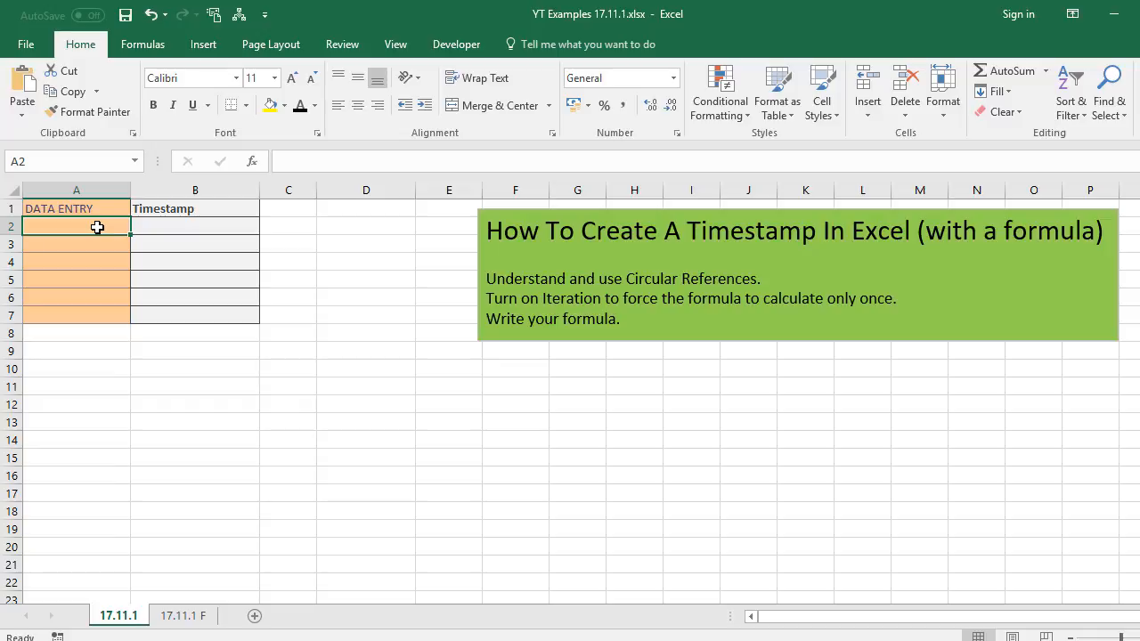
pyautogui.write('data')
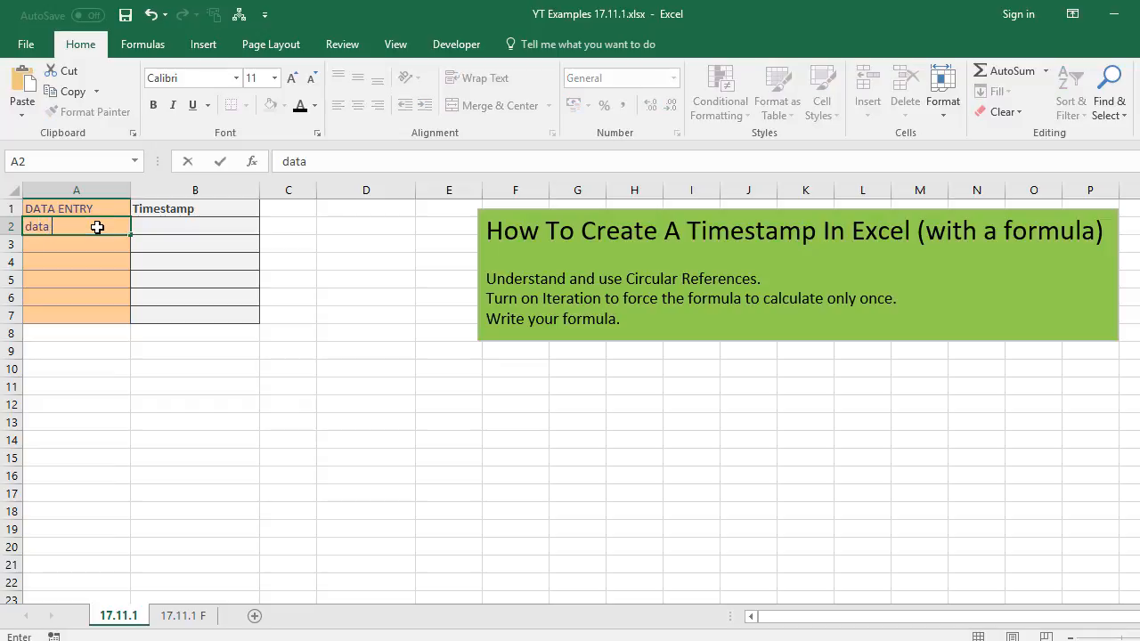
pyautogui.write('entry')
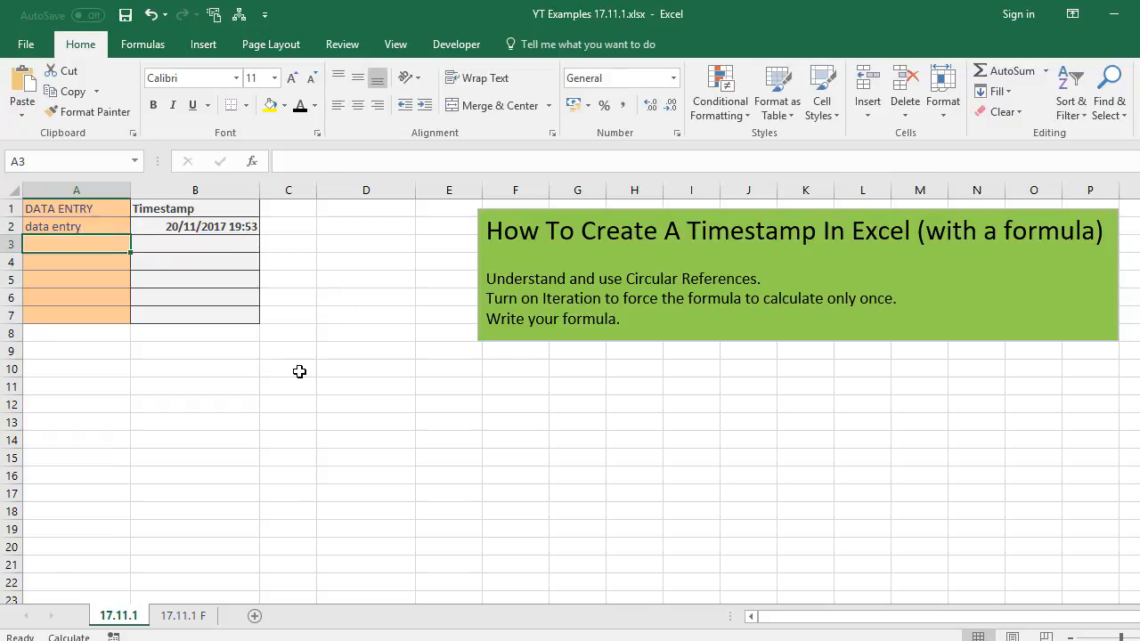
pyautogui.click(365, 280)
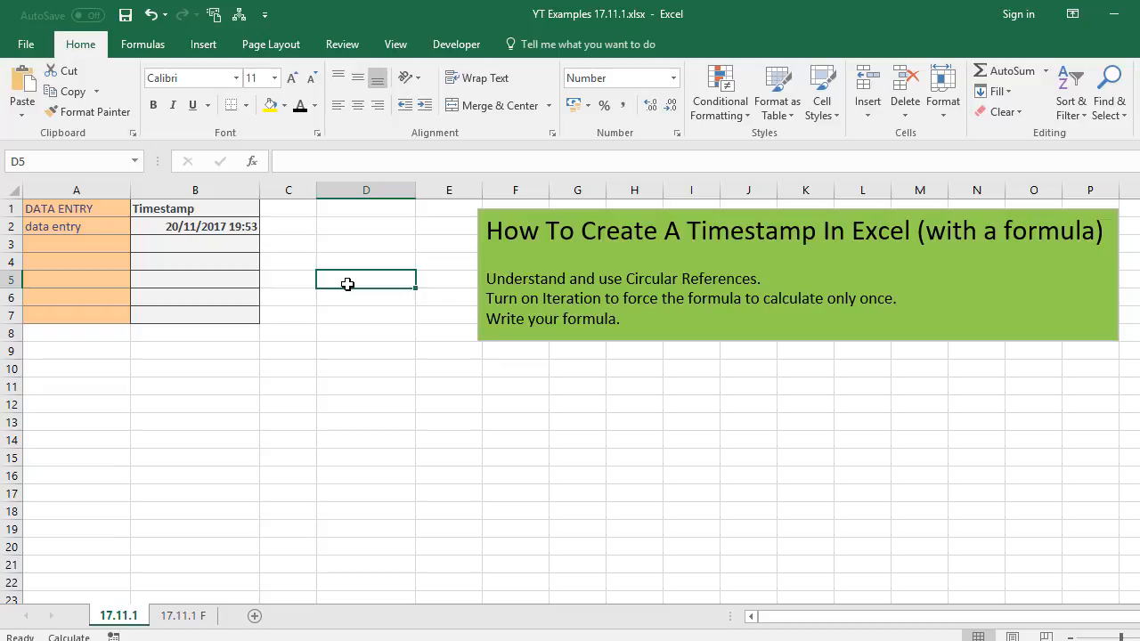
pyautogui.click(195, 225)
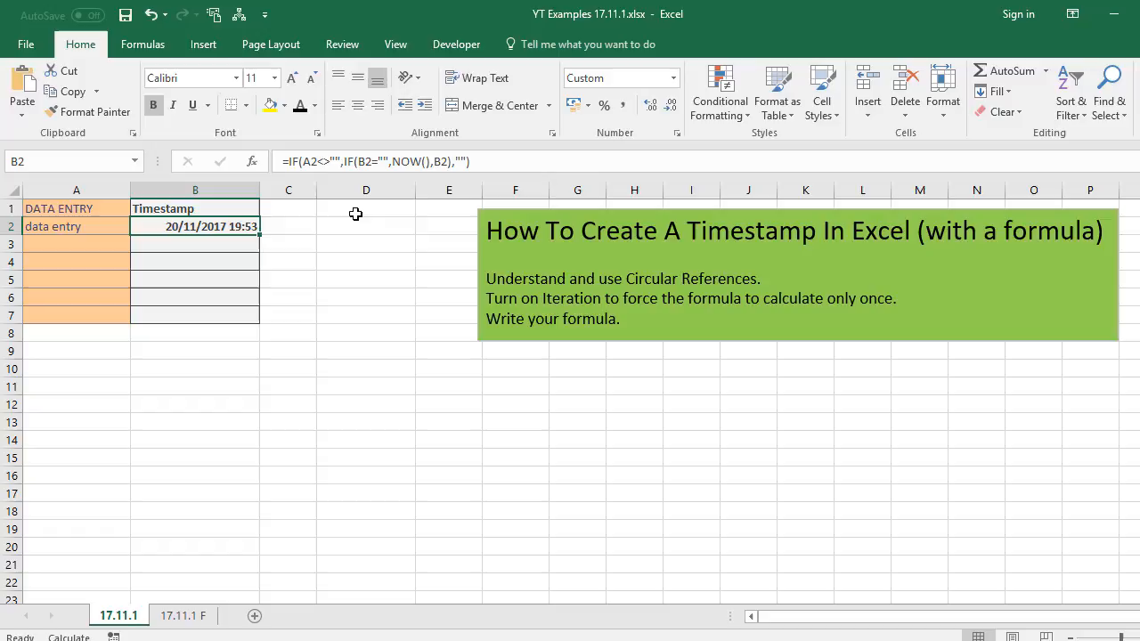
pyautogui.moveTo(490, 161)
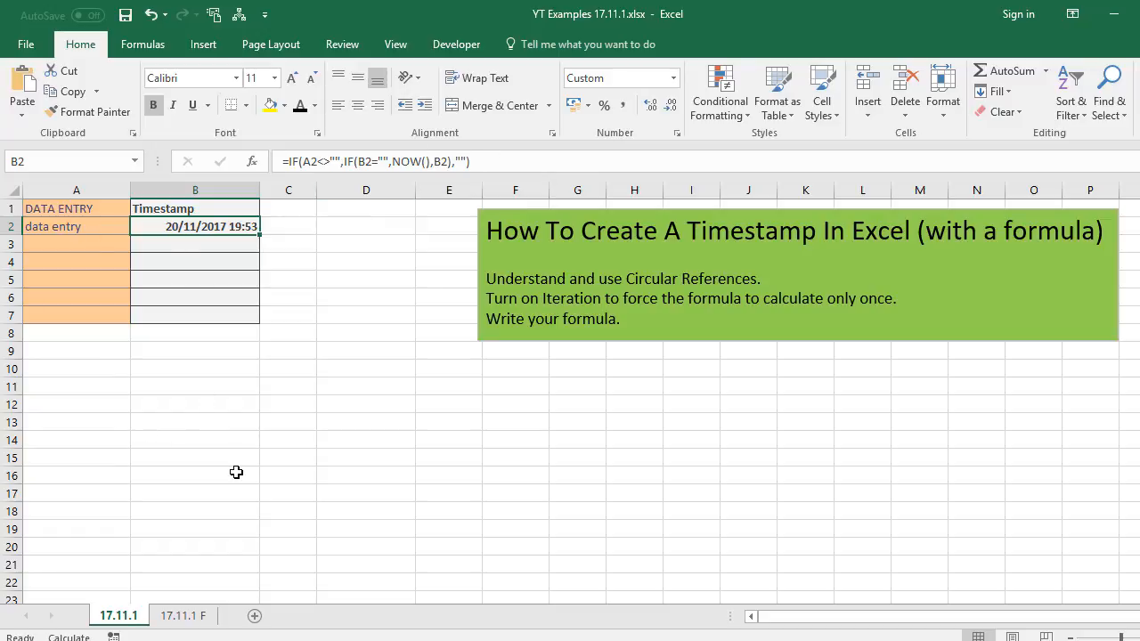
pyautogui.click(288, 368)
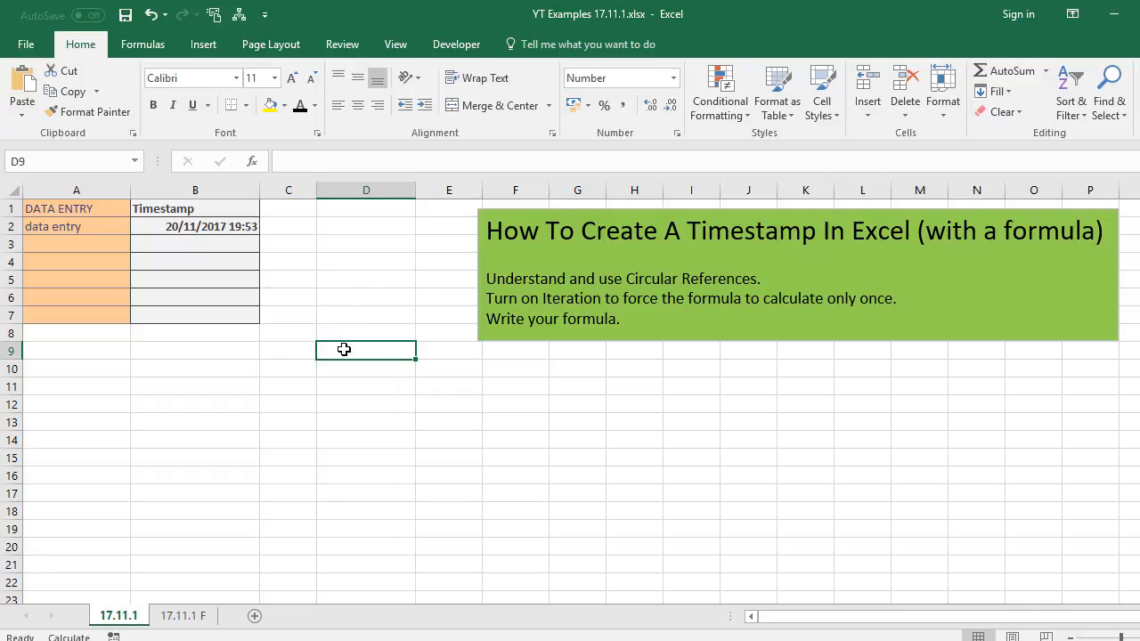
# Enter =TODAY() in D9 and =NOW() in D10.
pyautogui.write('=today')
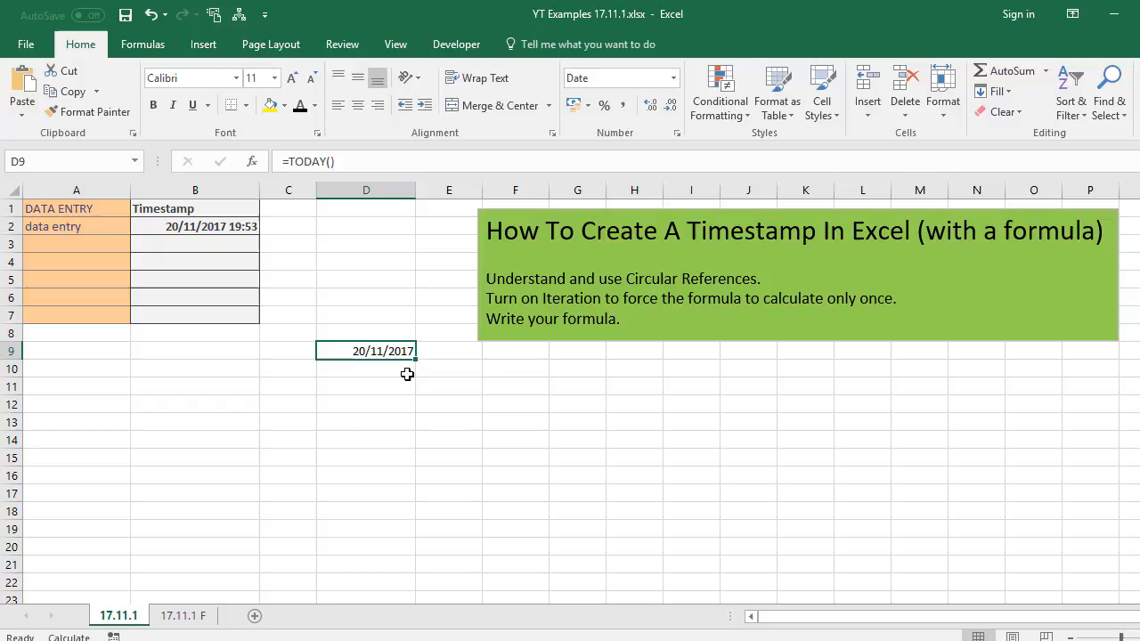
pyautogui.write('=now(')
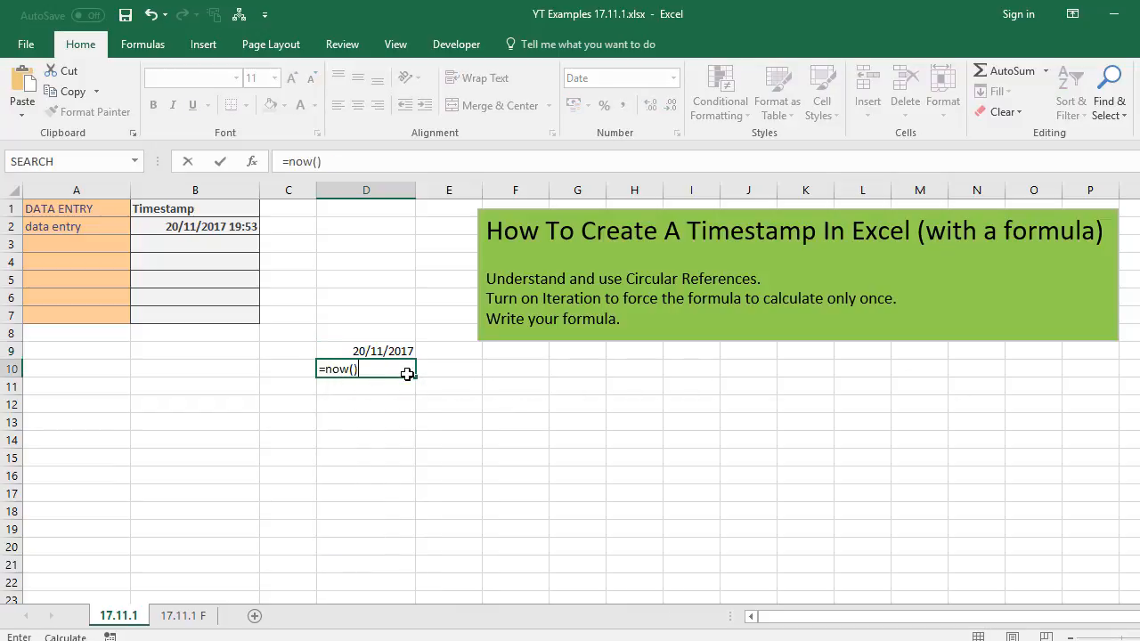
pyautogui.press('Enter')
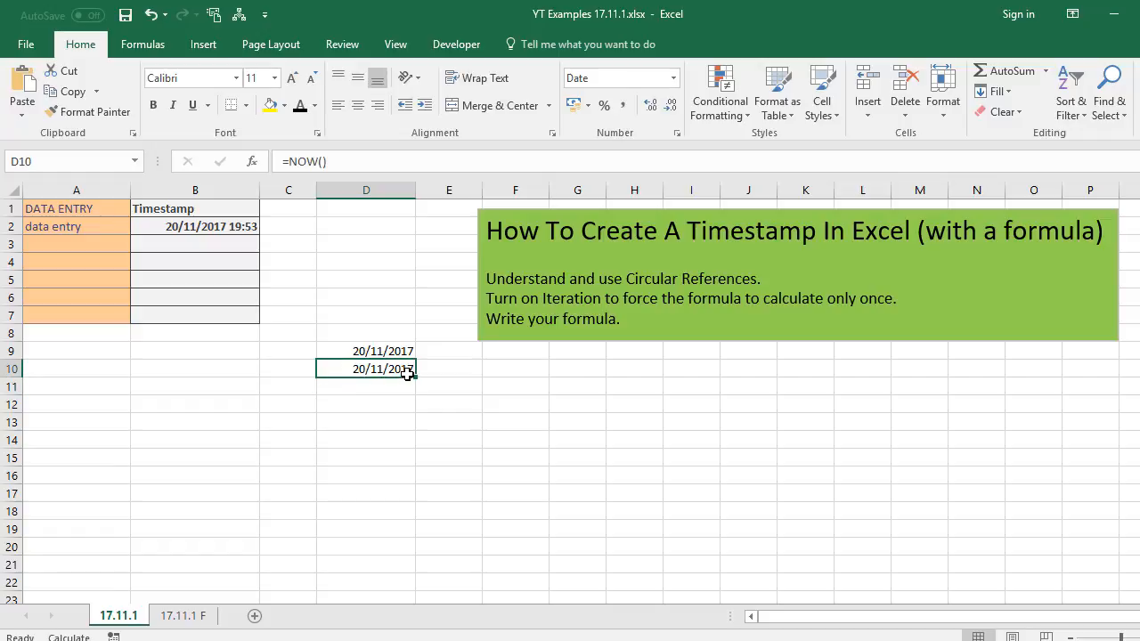
pyautogui.moveTo(391, 380)
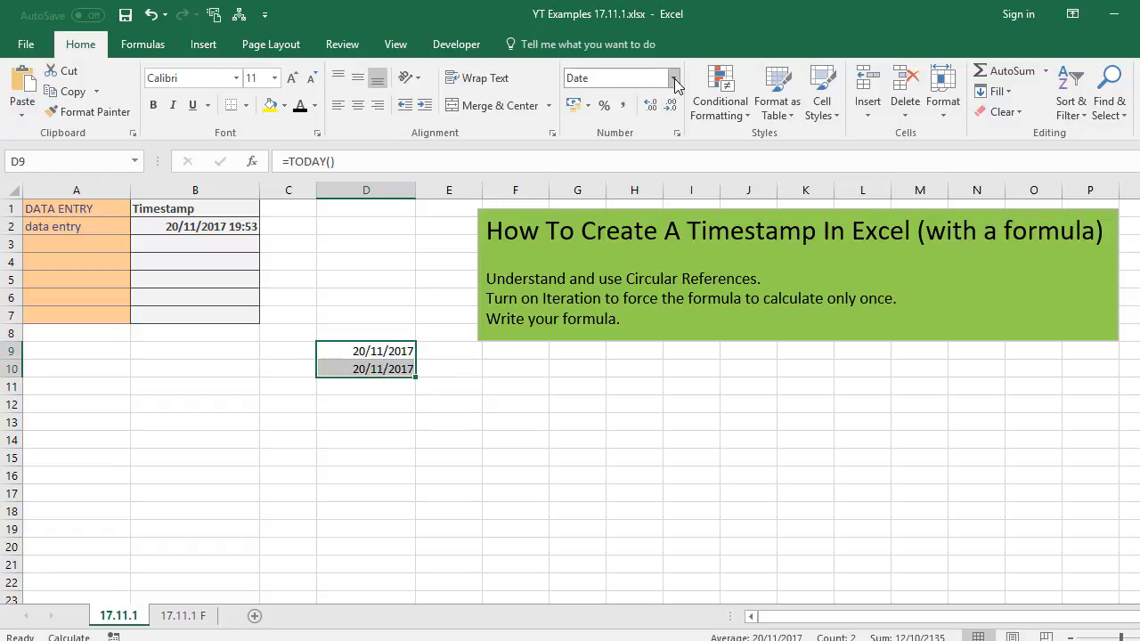
# Apply the custom dd/mm/yyyy hh:mm format to D9 and D10.
pyautogui.click(673, 77)
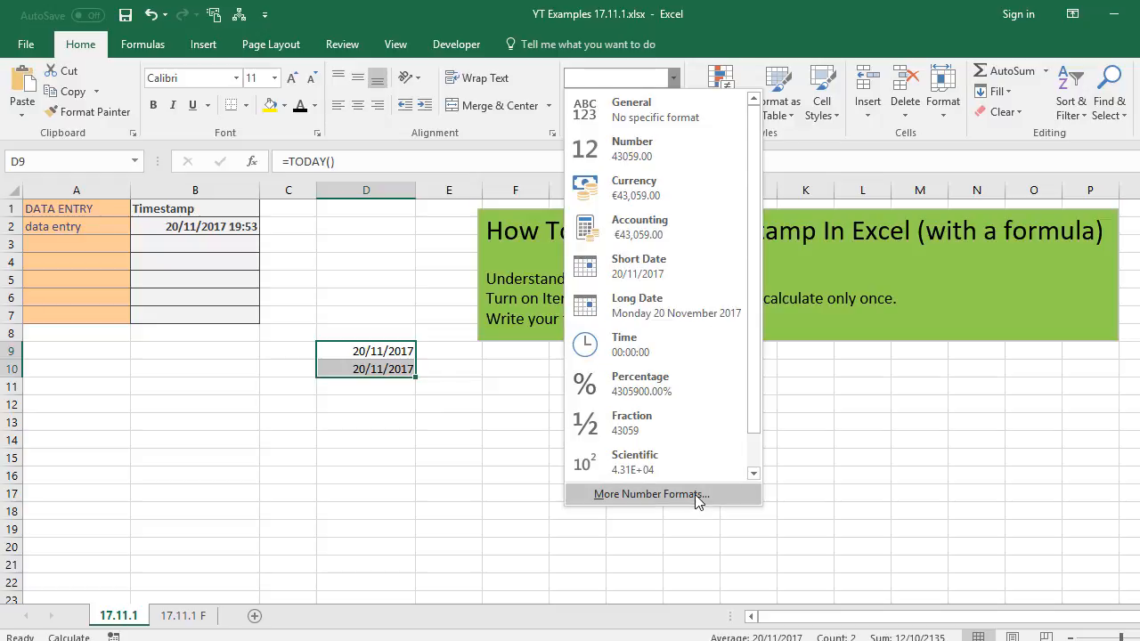
pyautogui.moveTo(666, 410)
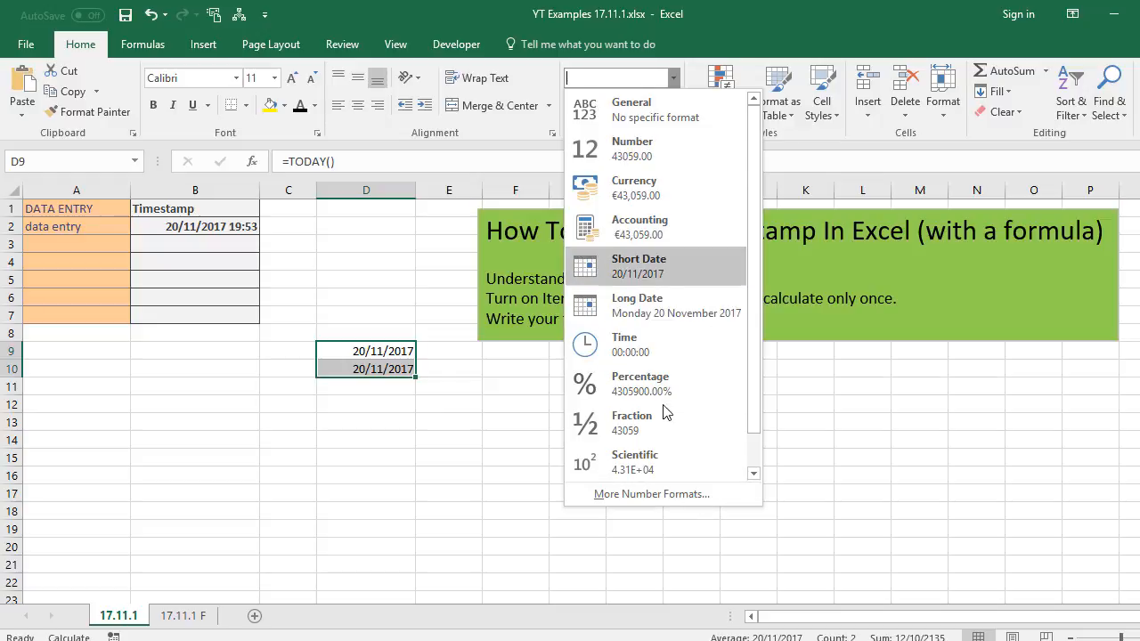
pyautogui.click(651, 494)
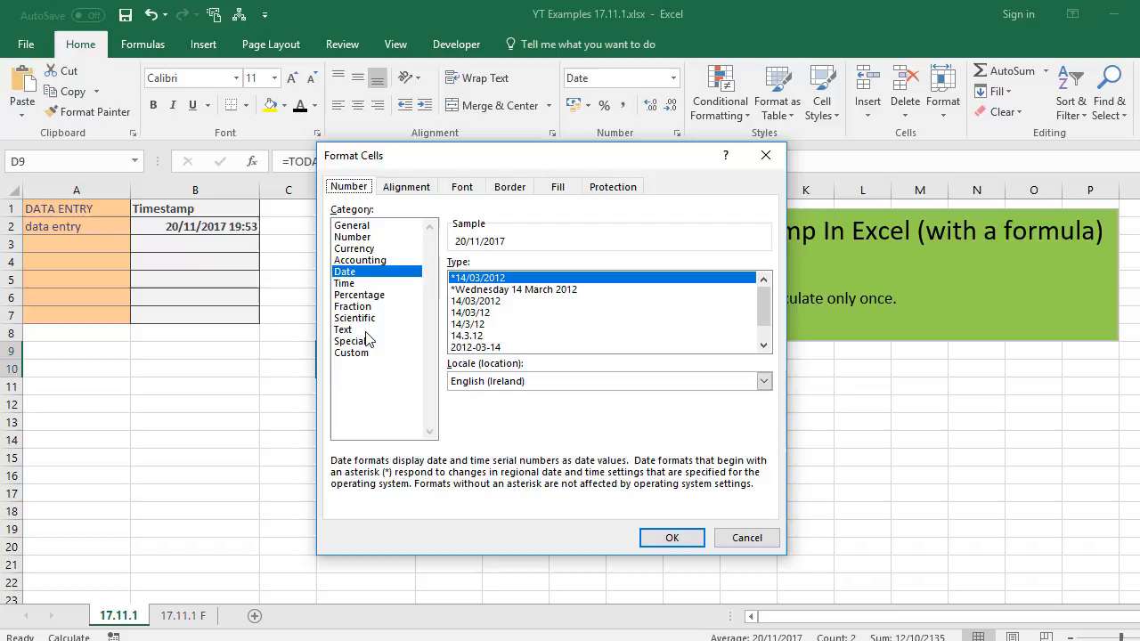
pyautogui.click(351, 353)
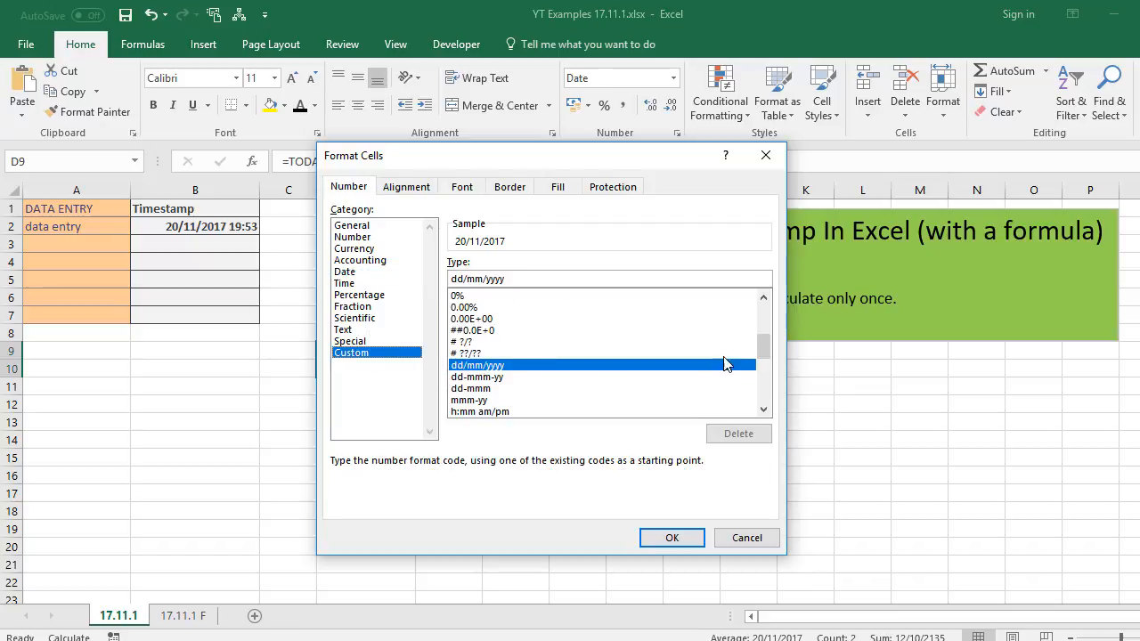
pyautogui.scroll(-3)
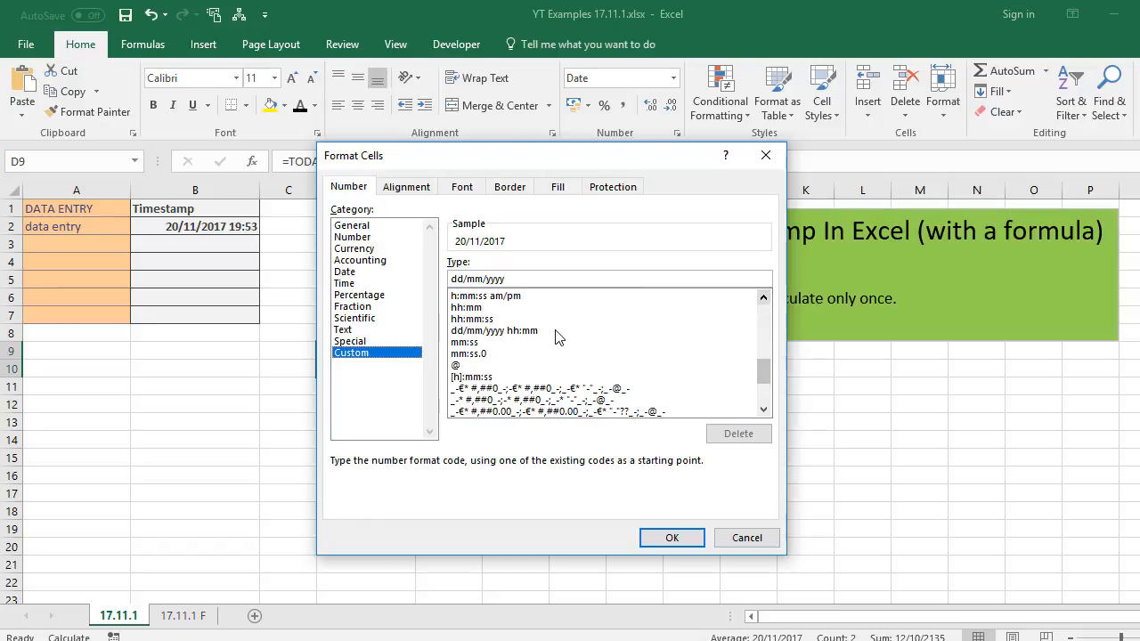
pyautogui.click(671, 537)
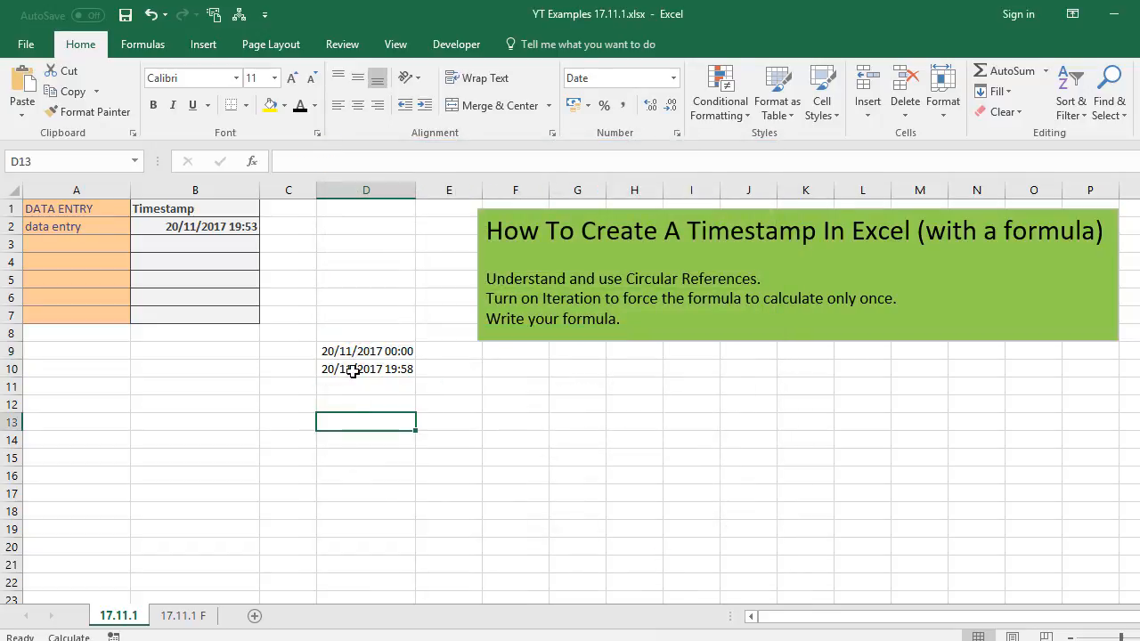
# Compare the NOW formula in D10 with TODAY in D9, then choose D12 for a typed date.
pyautogui.click(366, 404)
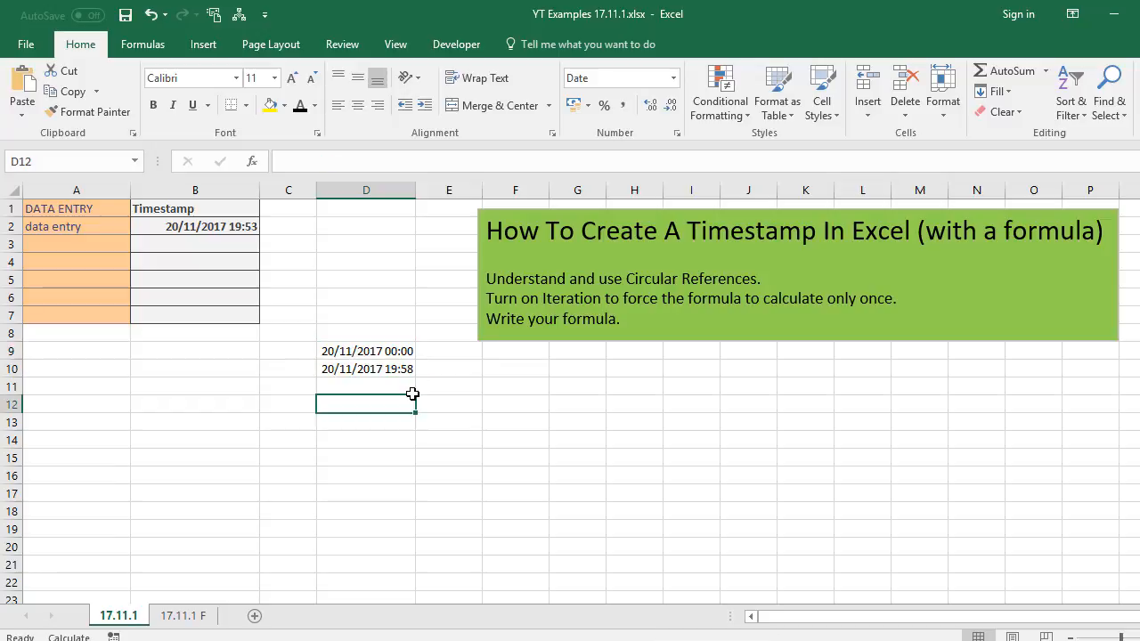
pyautogui.click(366, 368)
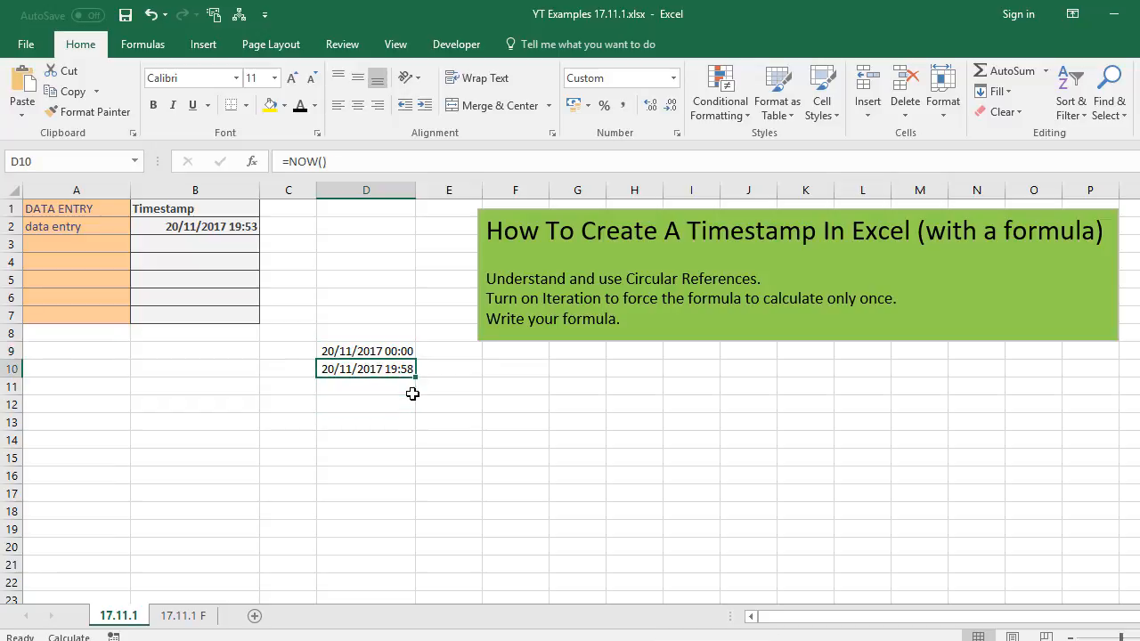
pyautogui.click(366, 350)
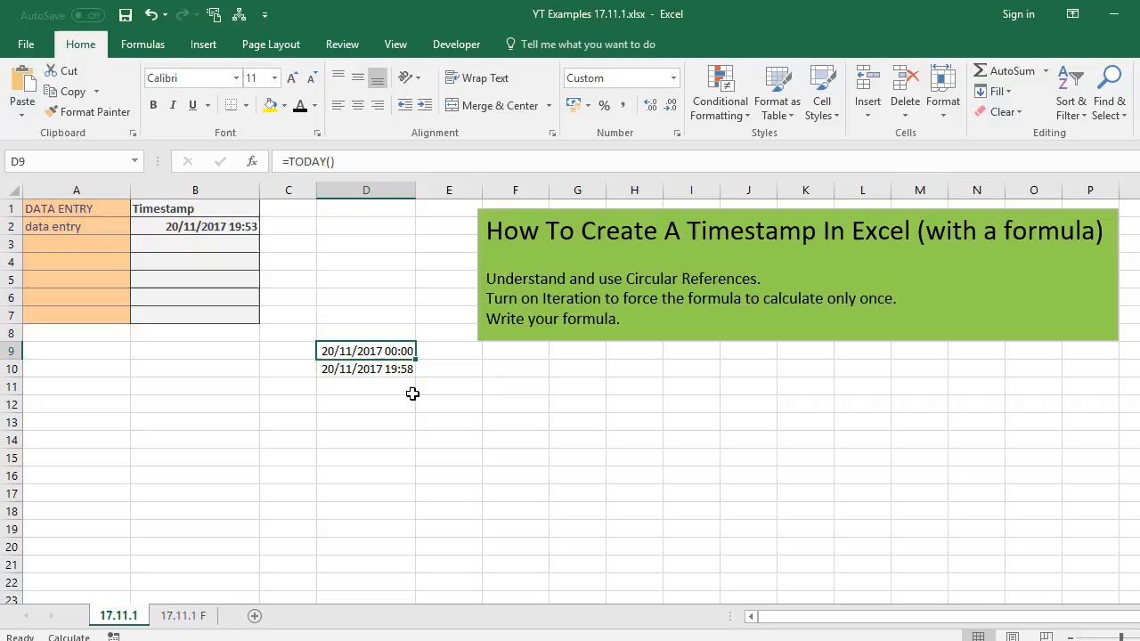
pyautogui.click(366, 403)
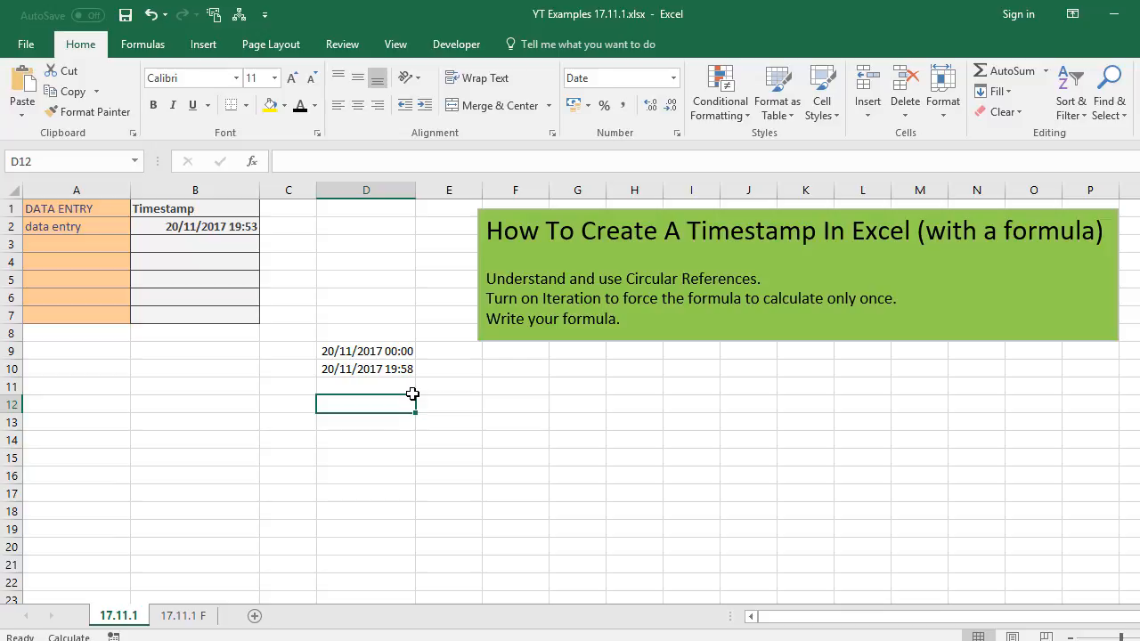
pyautogui.click(366, 385)
pyautogui.write('20/11/2017')
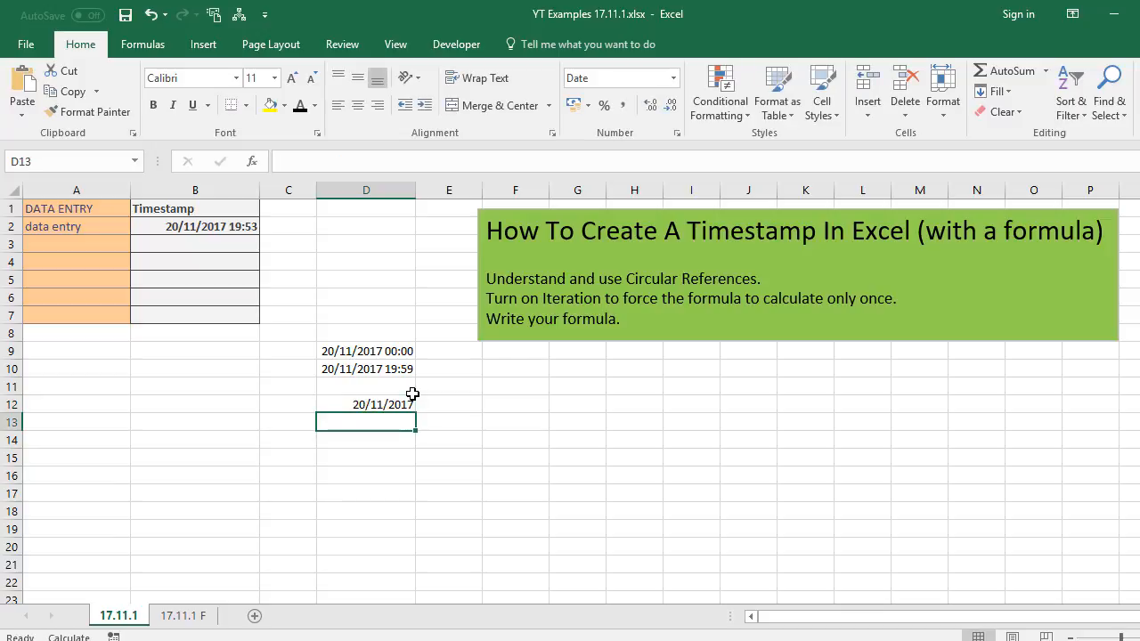
pyautogui.write('19:59')
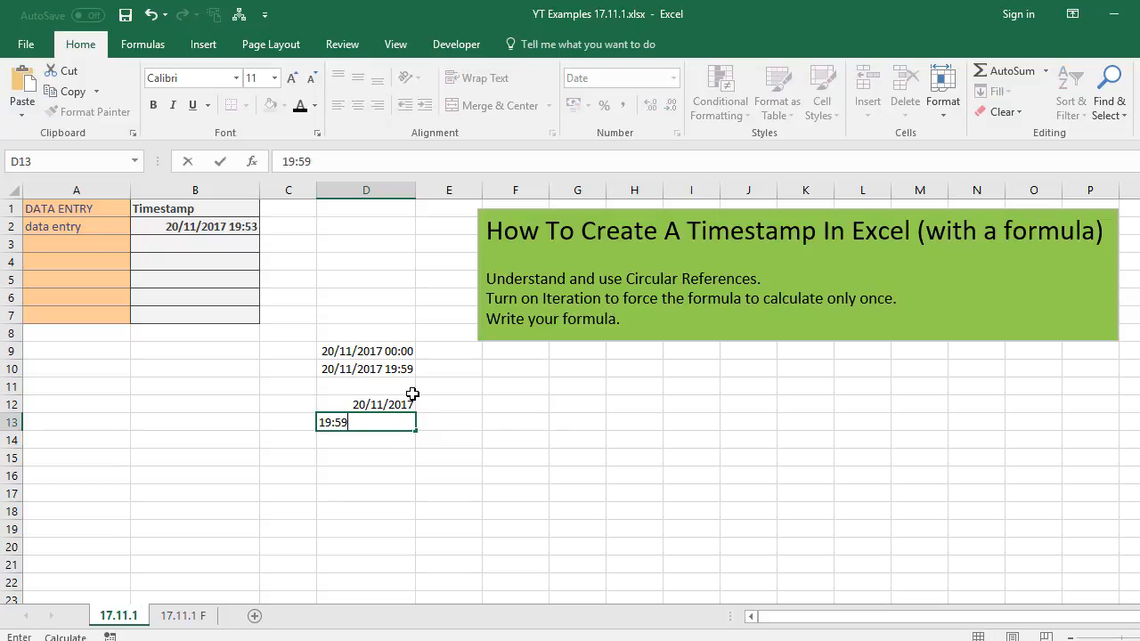
pyautogui.press('Enter')
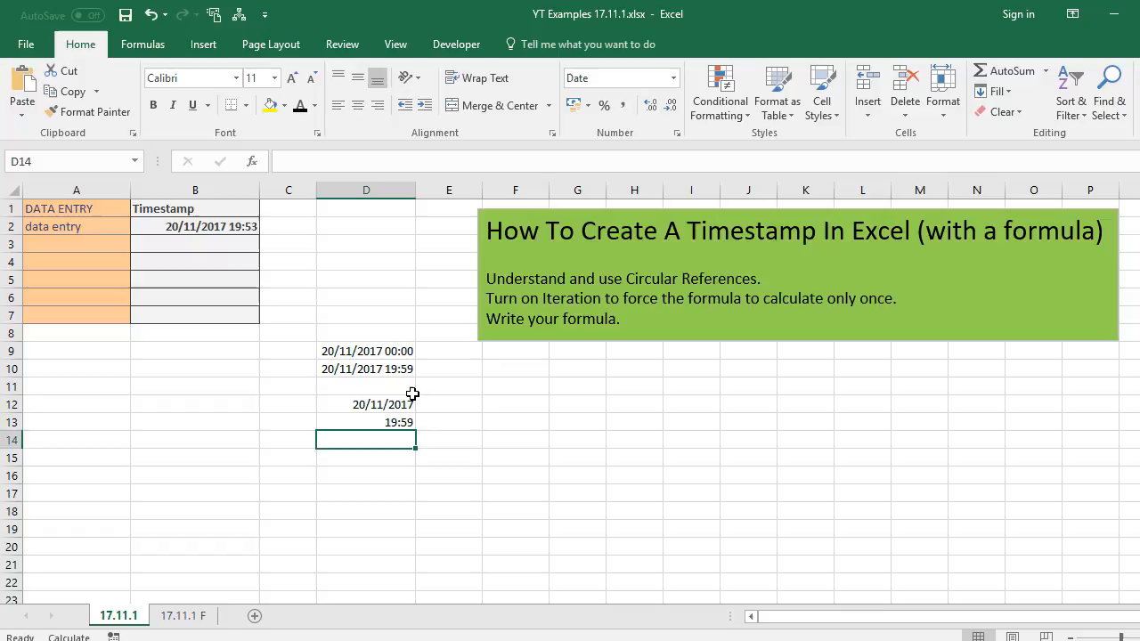
pyautogui.click(366, 404)
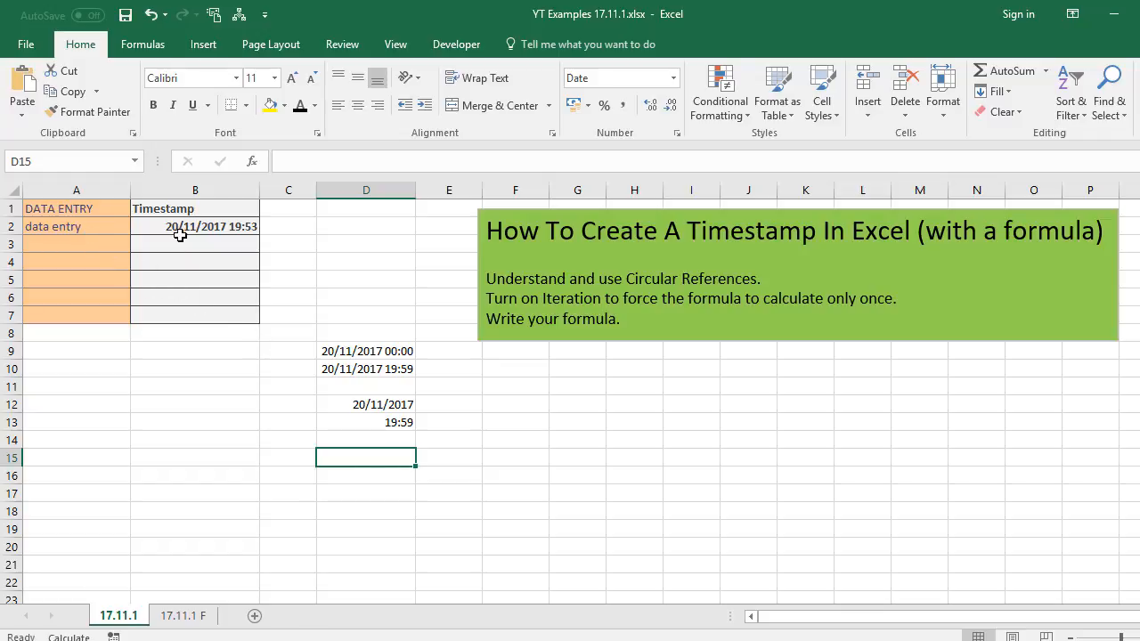
pyautogui.moveTo(192, 456)
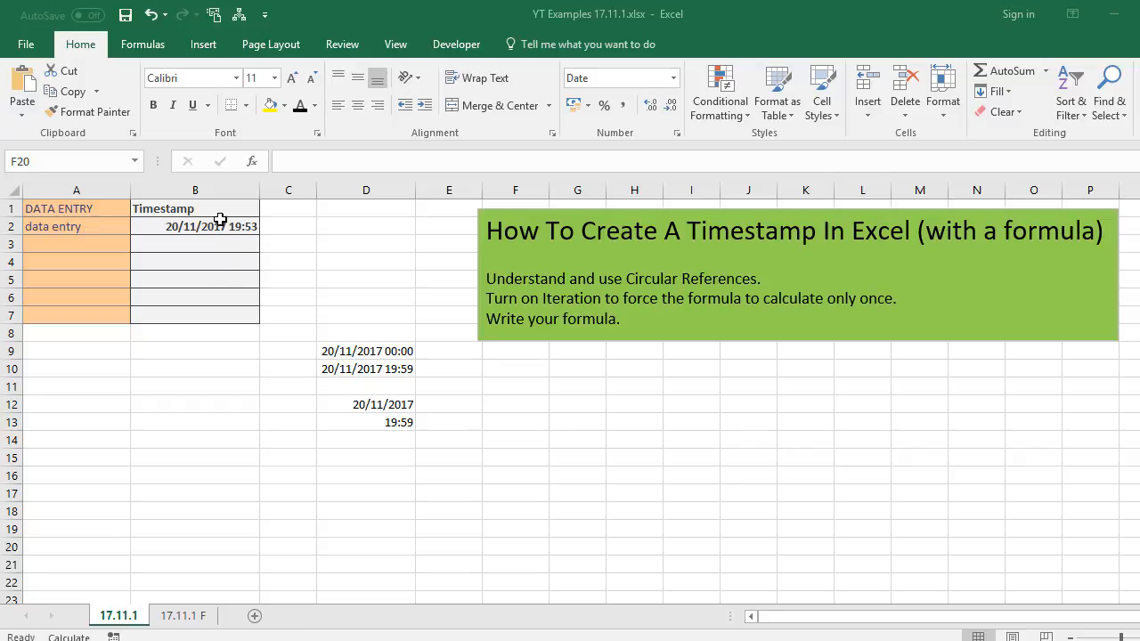
# Clear the A2 entry, its B2 timestamp and the D9:D13 example dates.
pyautogui.click(195, 225)
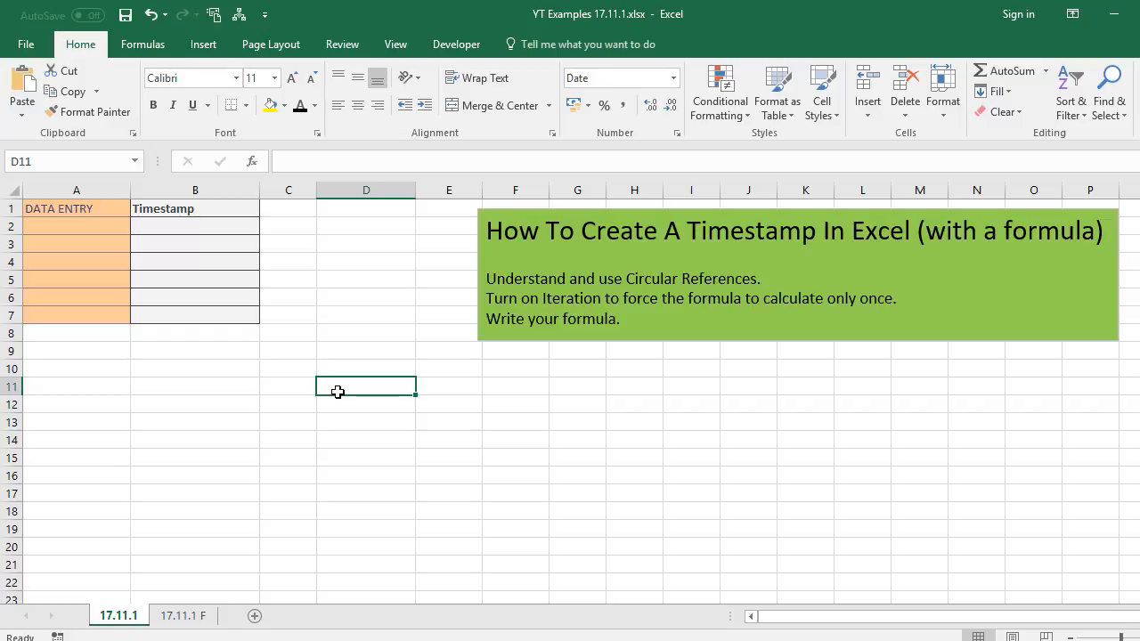
# Put 1 in C11 and type the self-referencing formula =C11+D11+E11 in E11.
pyautogui.click(288, 387)
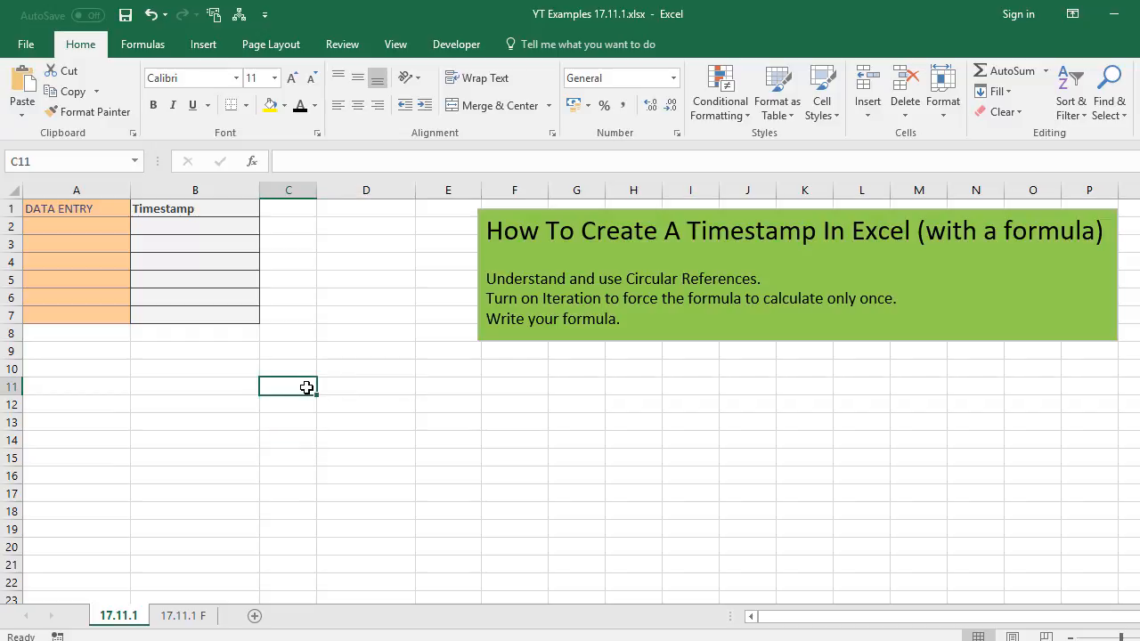
pyautogui.write('1')
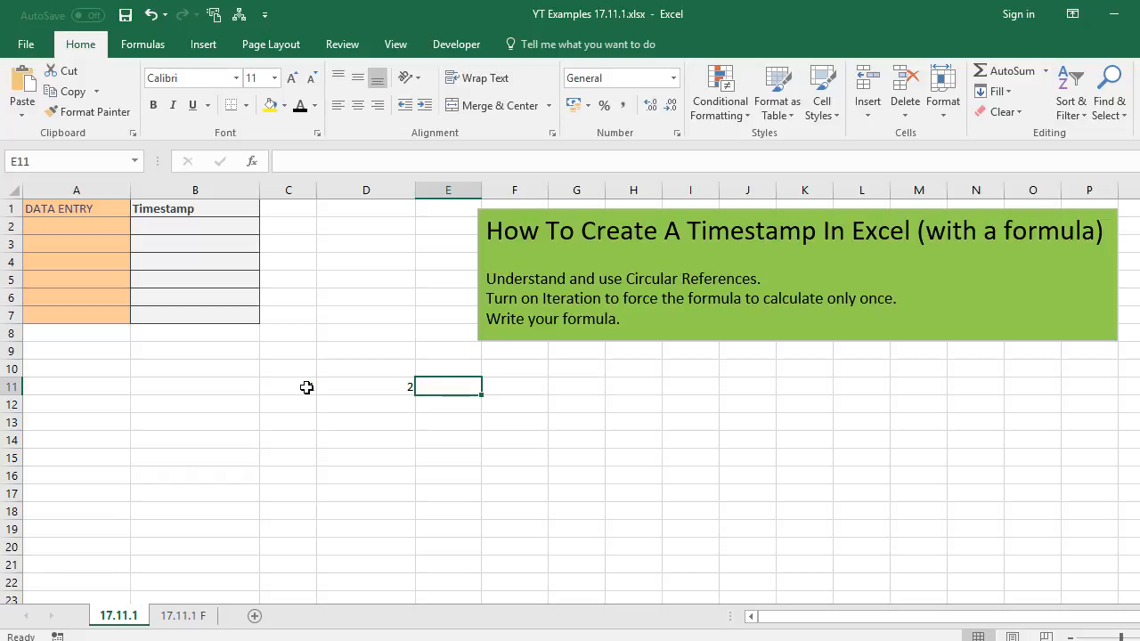
pyautogui.write('=')
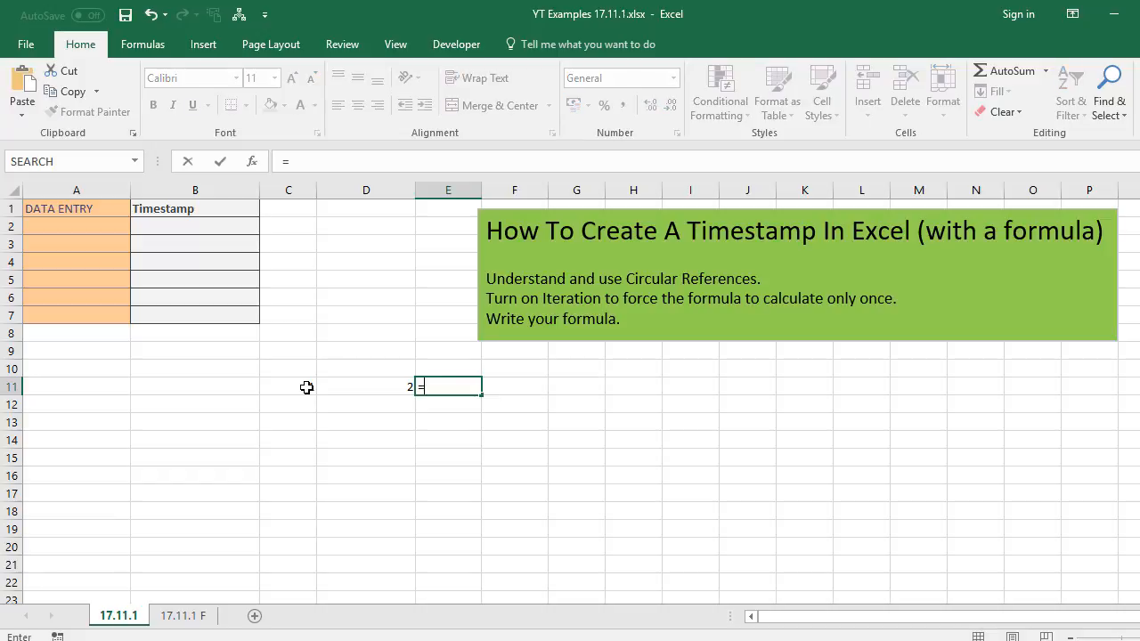
pyautogui.click(287, 387)
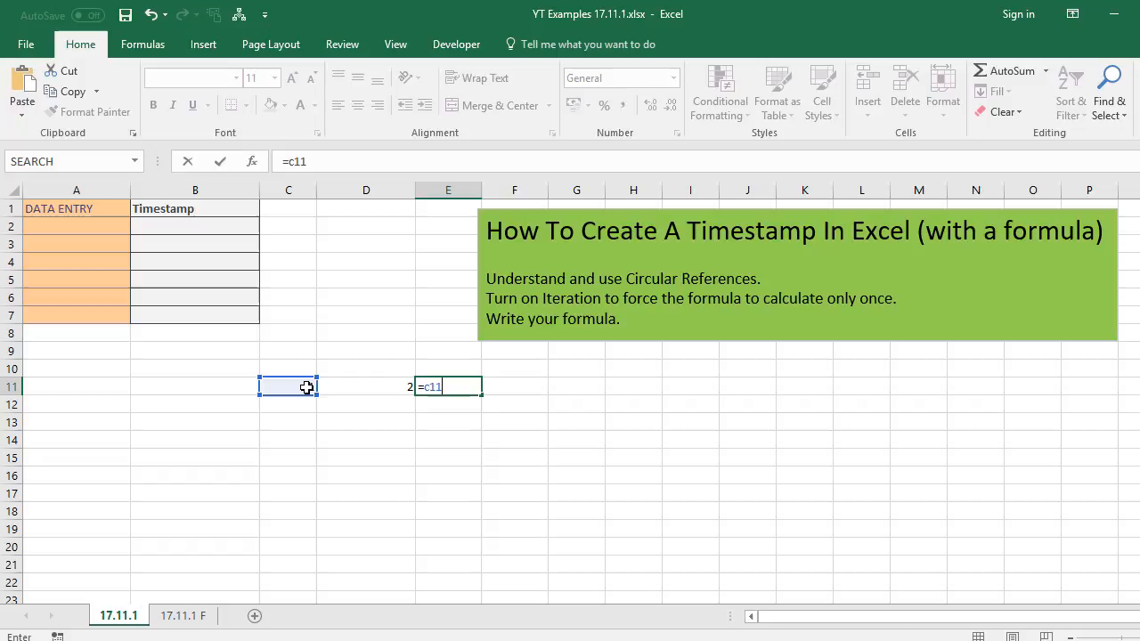
pyautogui.write('+d11')
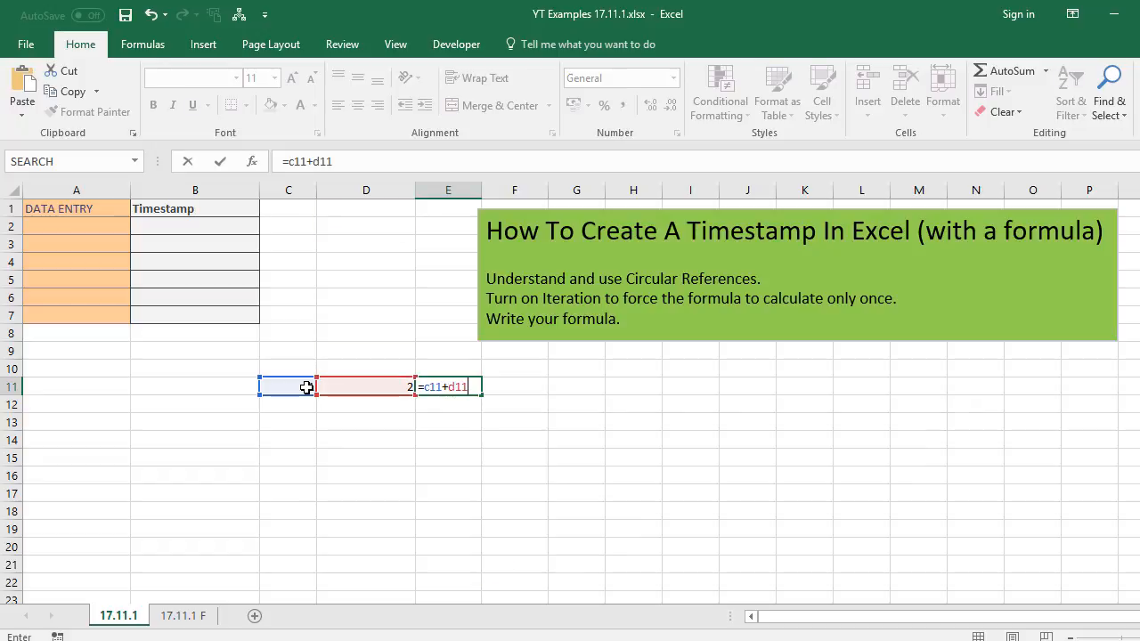
pyautogui.write('+e11')
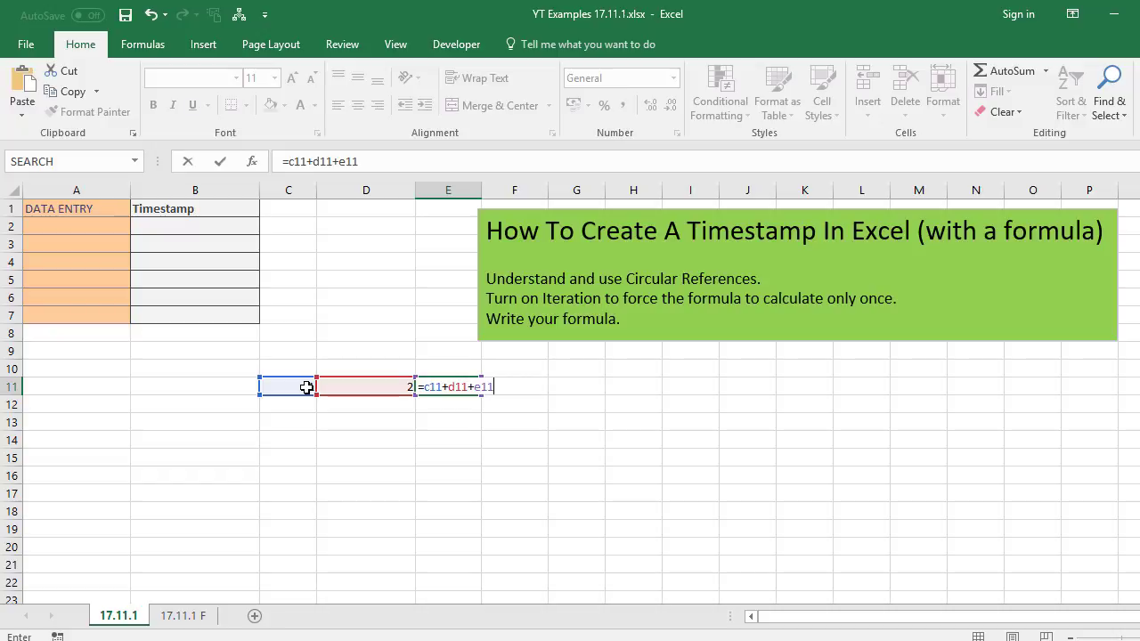
# Commit the E11 formula, dismiss the circular reference warning, and select E11.
pyautogui.press('enter')
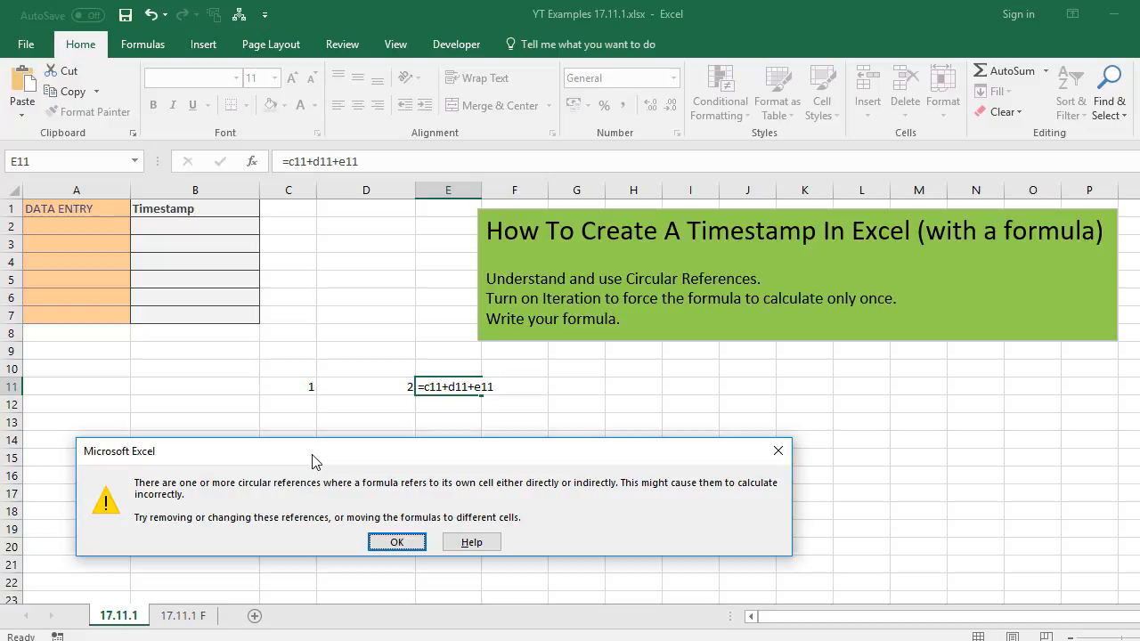
pyautogui.click(398, 542)
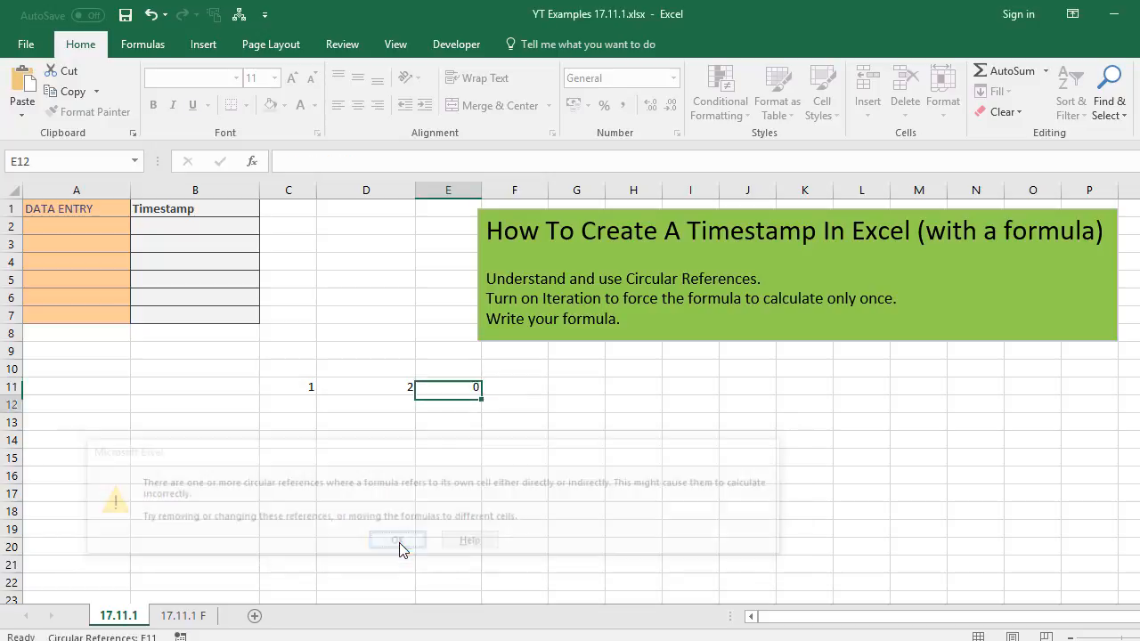
pyautogui.click(397, 540)
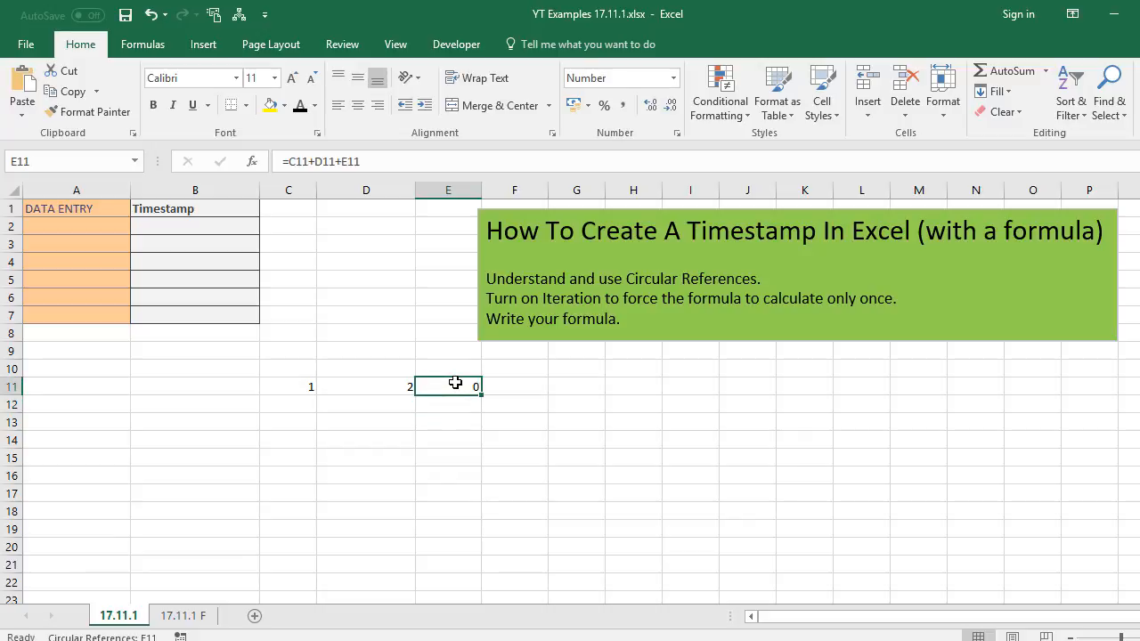
pyautogui.moveTo(534, 388)
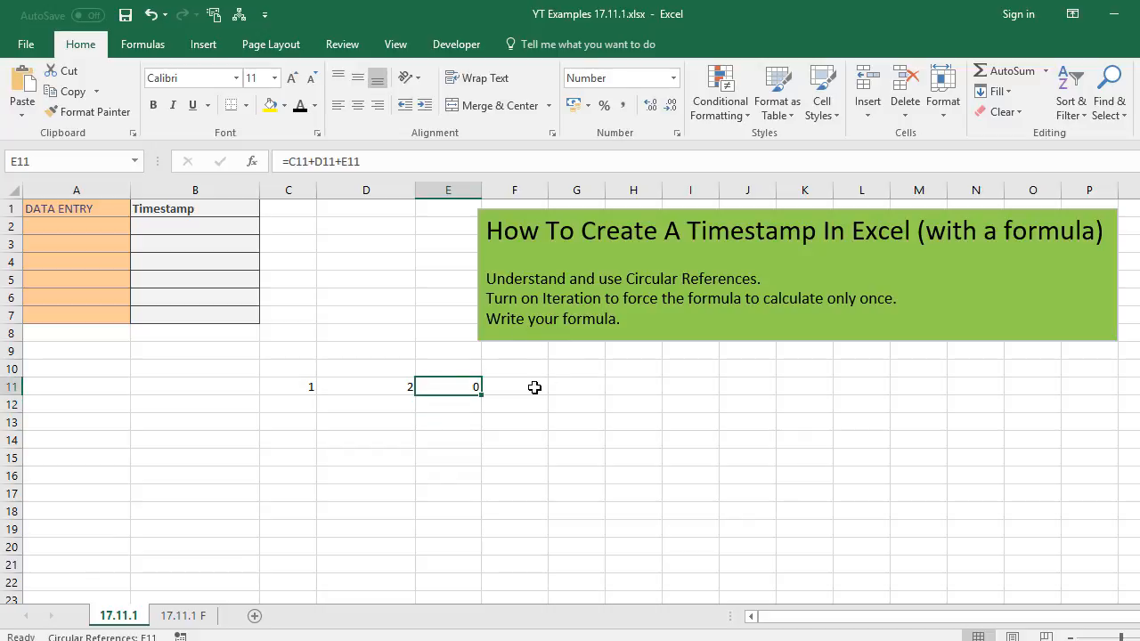
pyautogui.moveTo(233, 419)
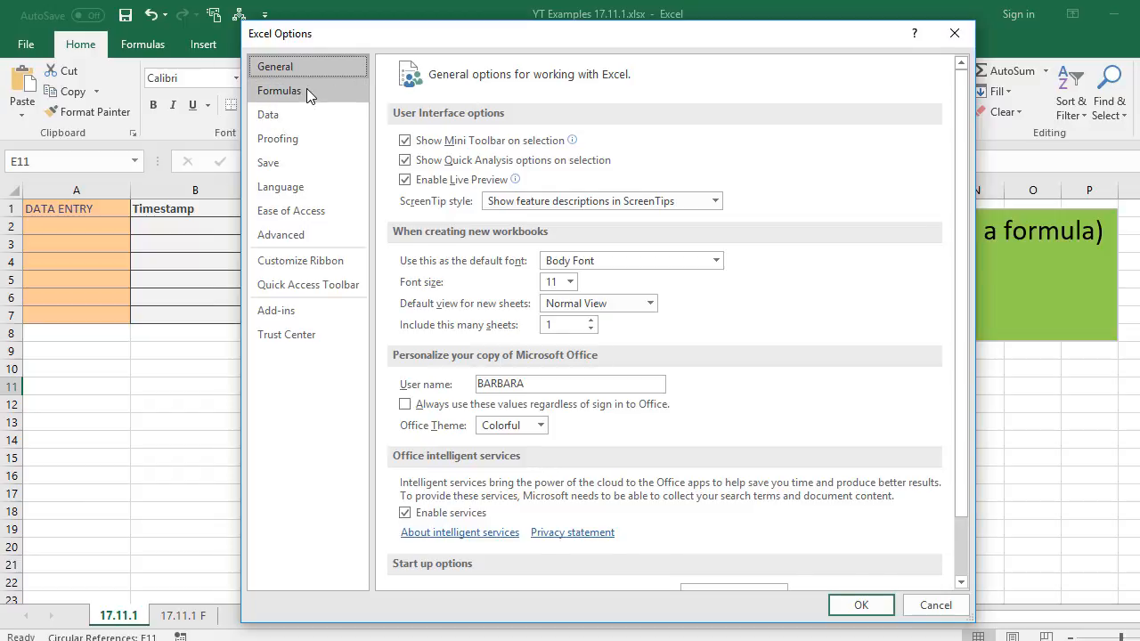
# Turn on iterative calculation under Formulas with Maximum Iterations set to 1.
pyautogui.click(279, 90)
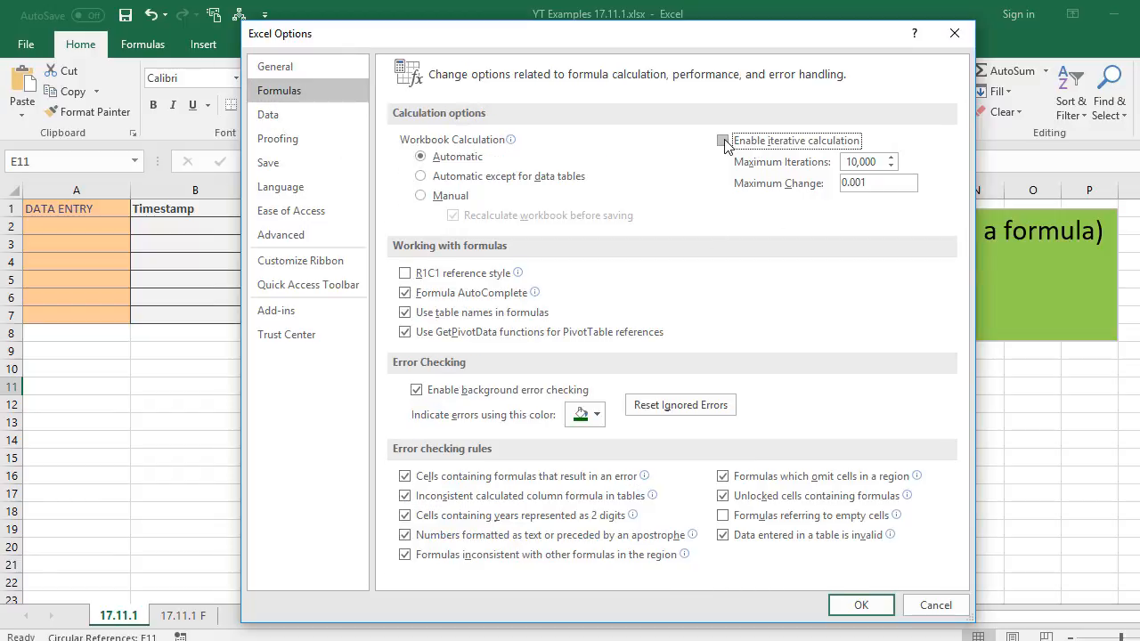
pyautogui.click(722, 139)
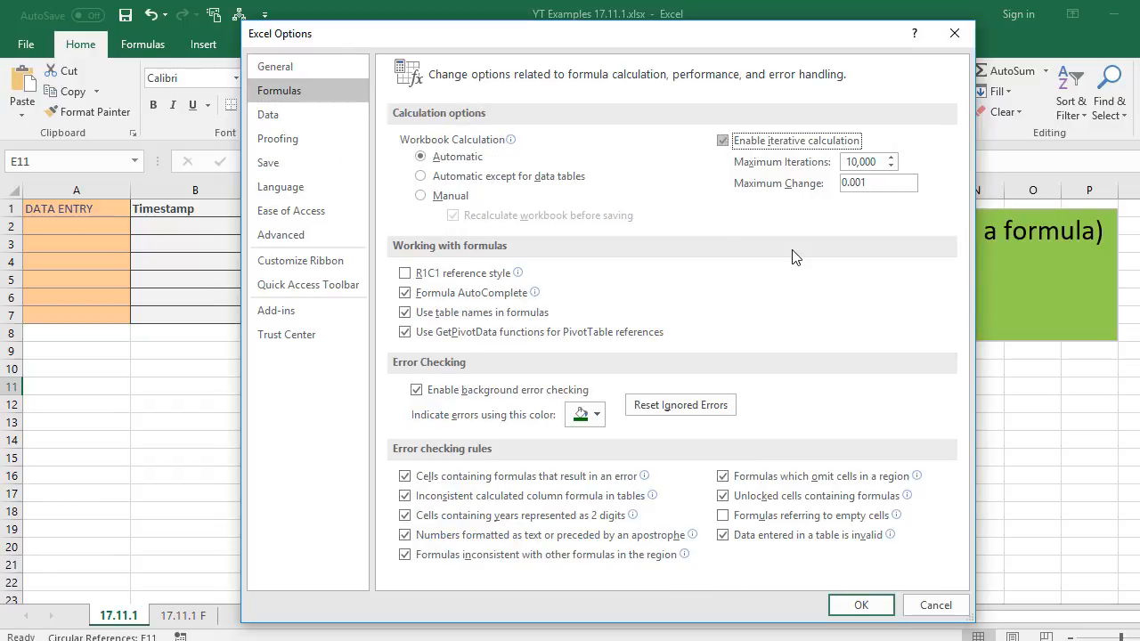
pyautogui.moveTo(804, 258)
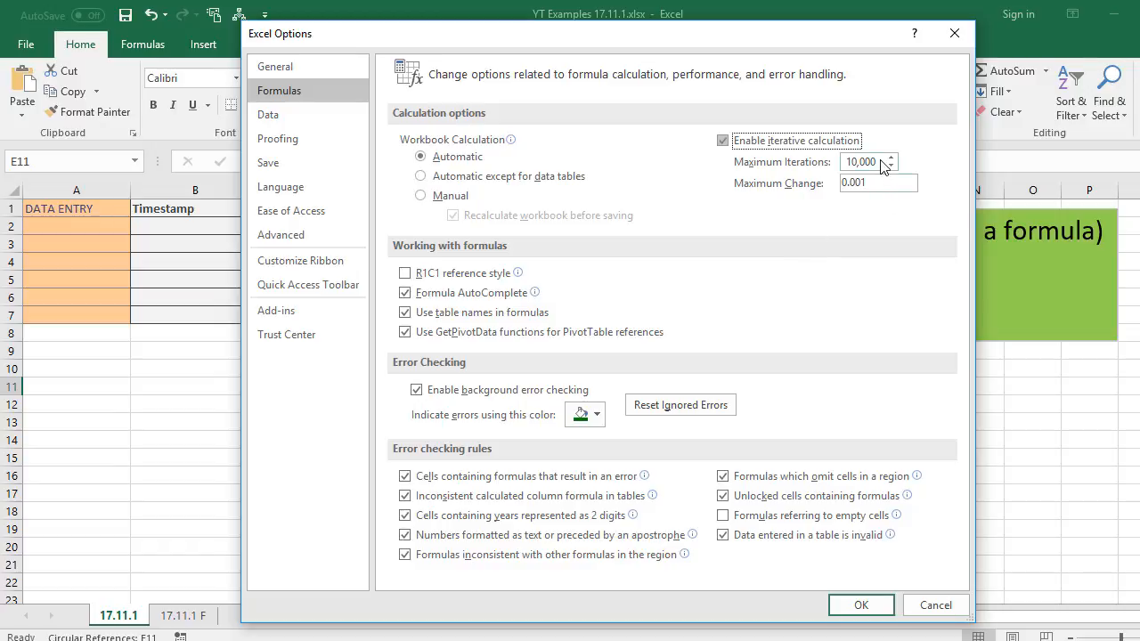
pyautogui.click(864, 161)
pyautogui.write('1')
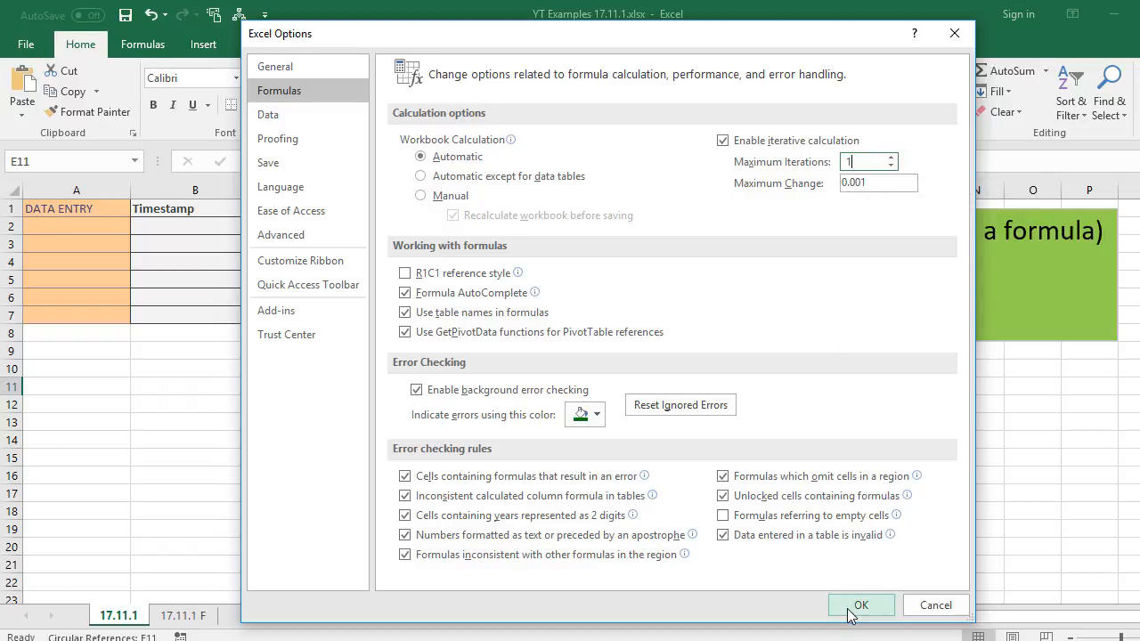
pyautogui.click(866, 605)
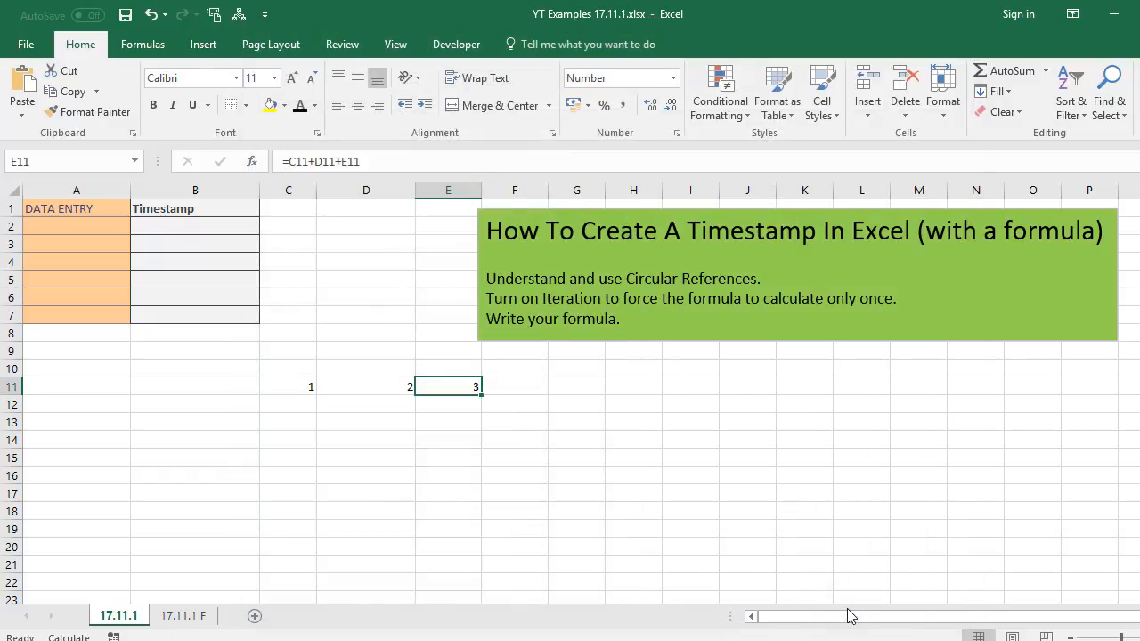
pyautogui.moveTo(447, 404)
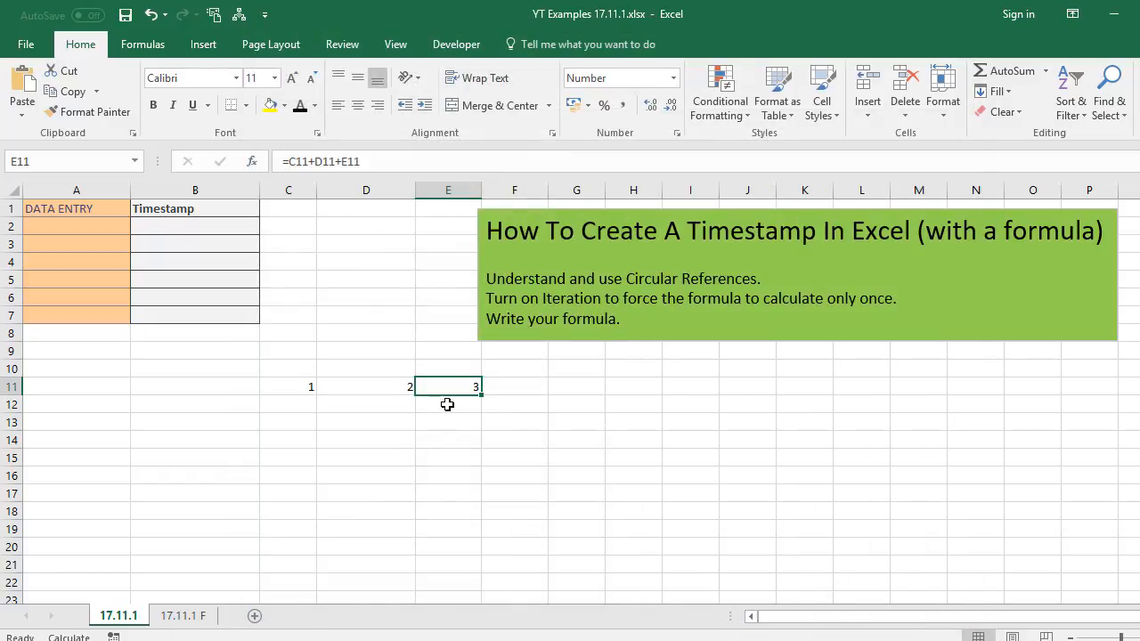
pyautogui.moveTo(438, 426)
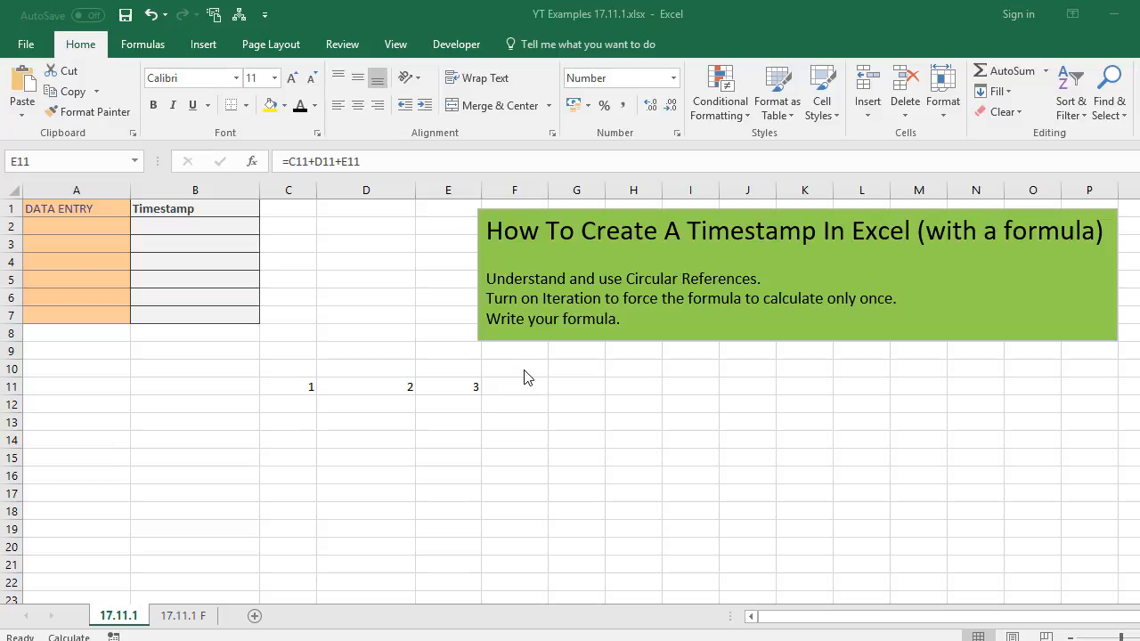
# Select C11:E11 and delete the test values and circular formula.
pyautogui.moveTo(311, 386); pyautogui.dragTo(475, 386)
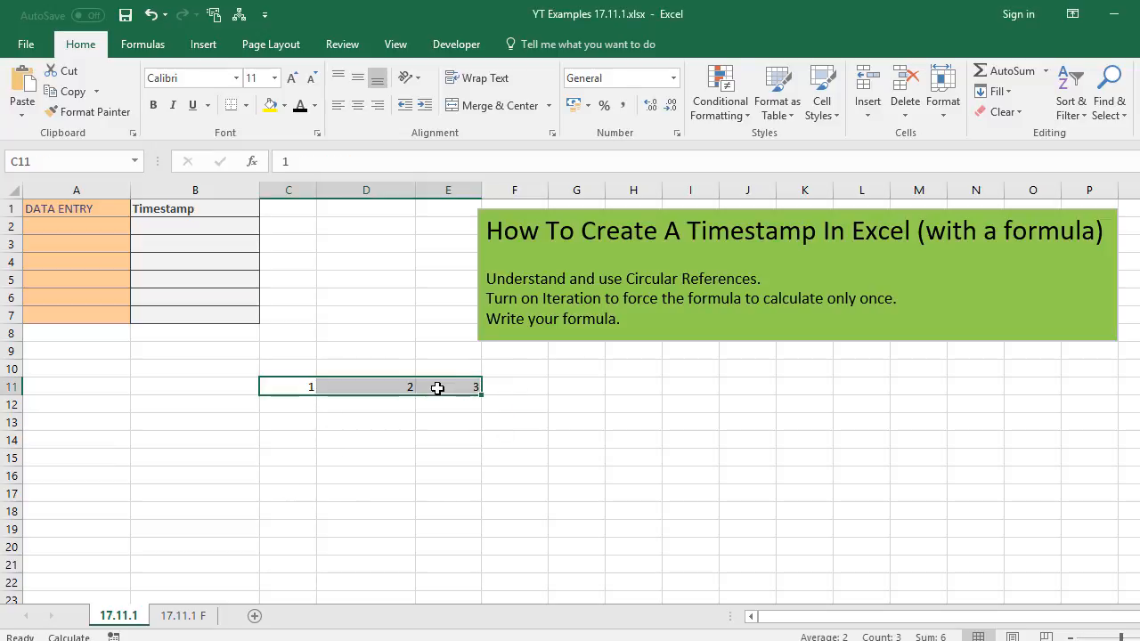
pyautogui.click(194, 421)
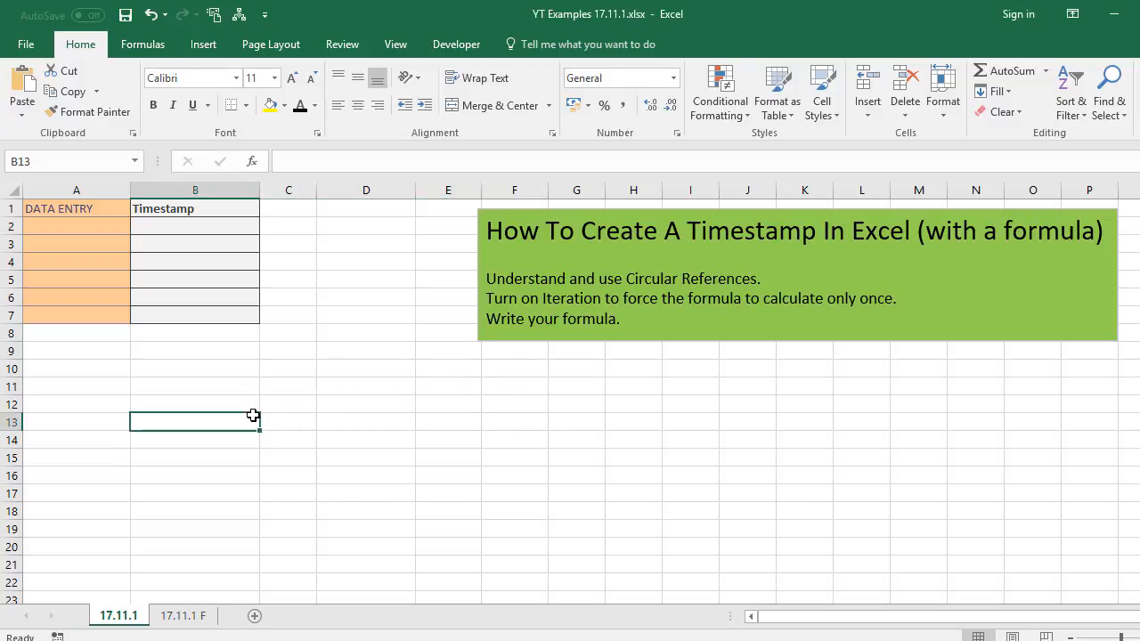
# Begin the B2 formula with the outer condition =IF(A2<>"",.
pyautogui.click(195, 225)
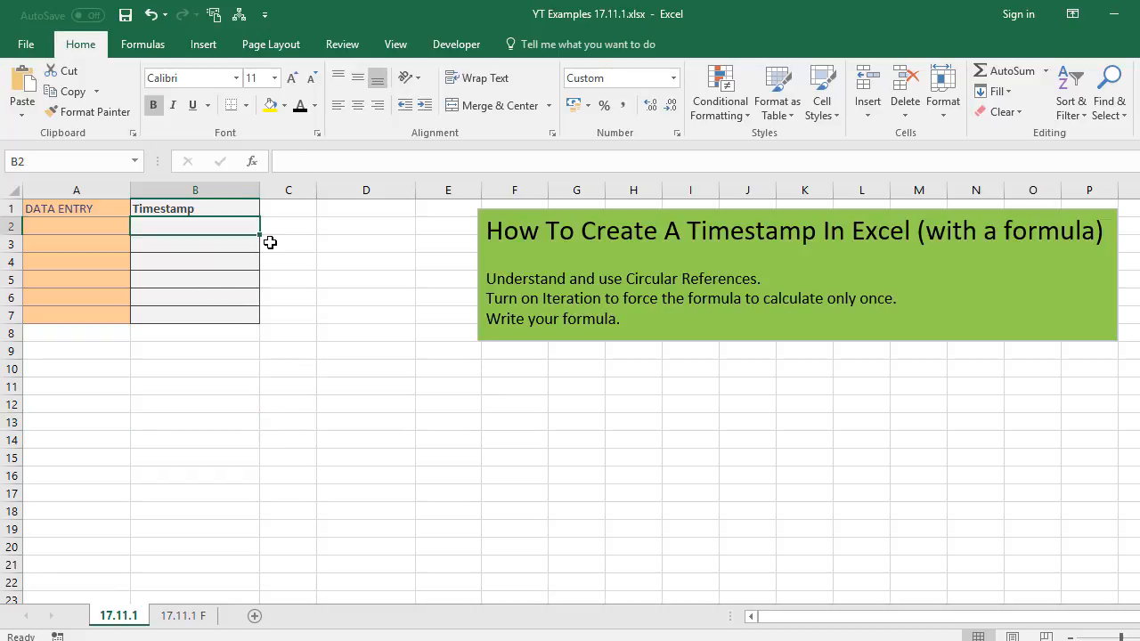
pyautogui.write('=if(')
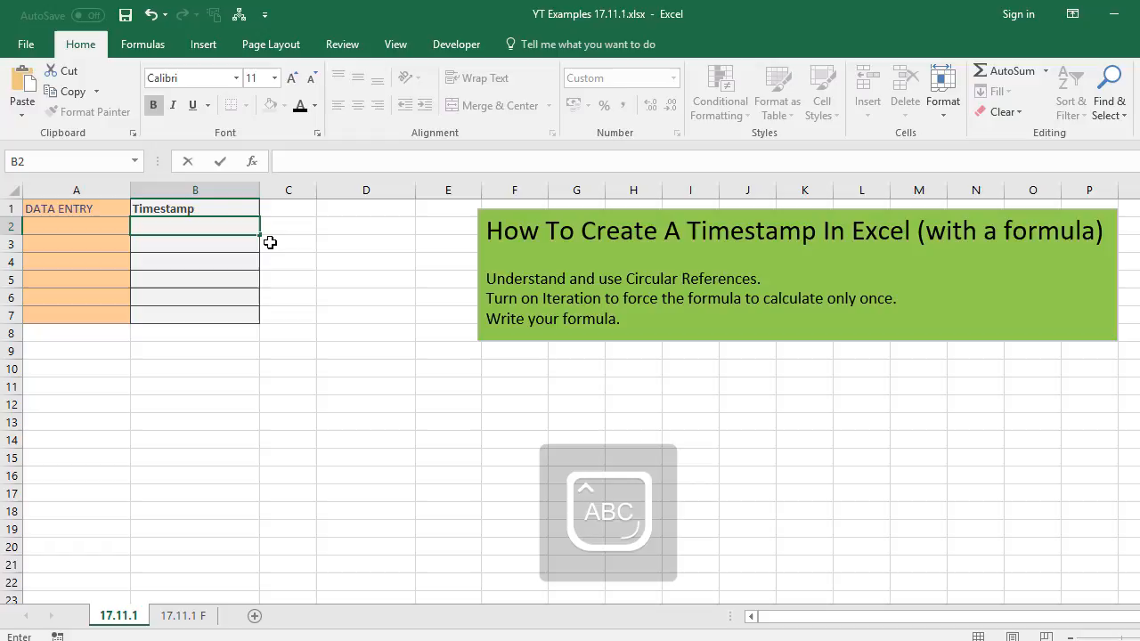
pyautogui.write('=IF(')
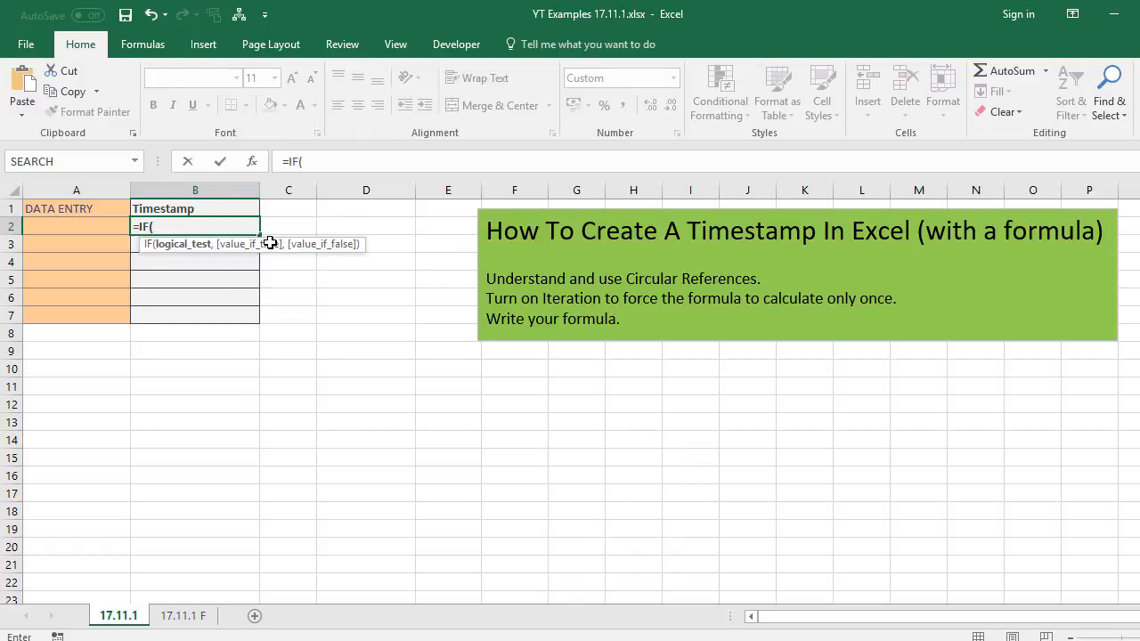
pyautogui.click(76, 227)
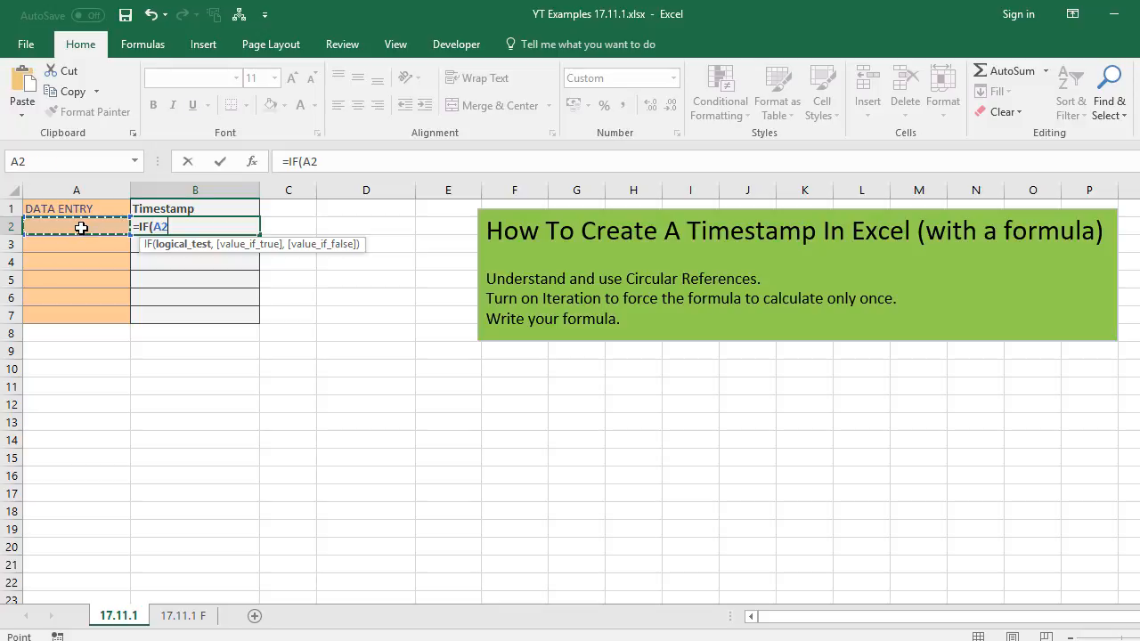
pyautogui.write('<>')
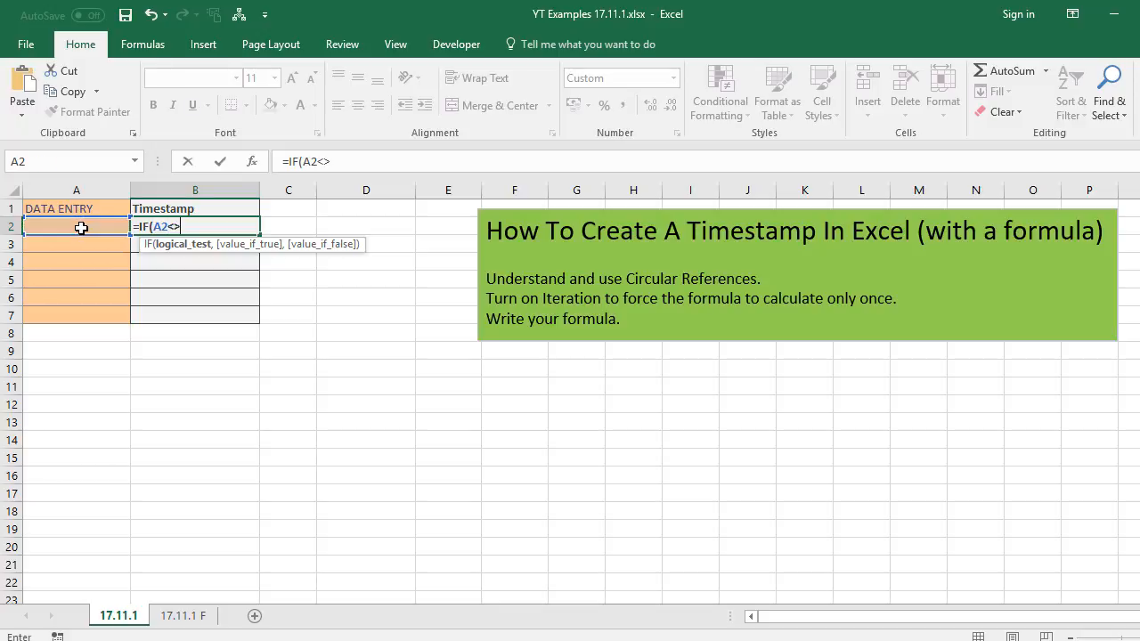
pyautogui.write('""')
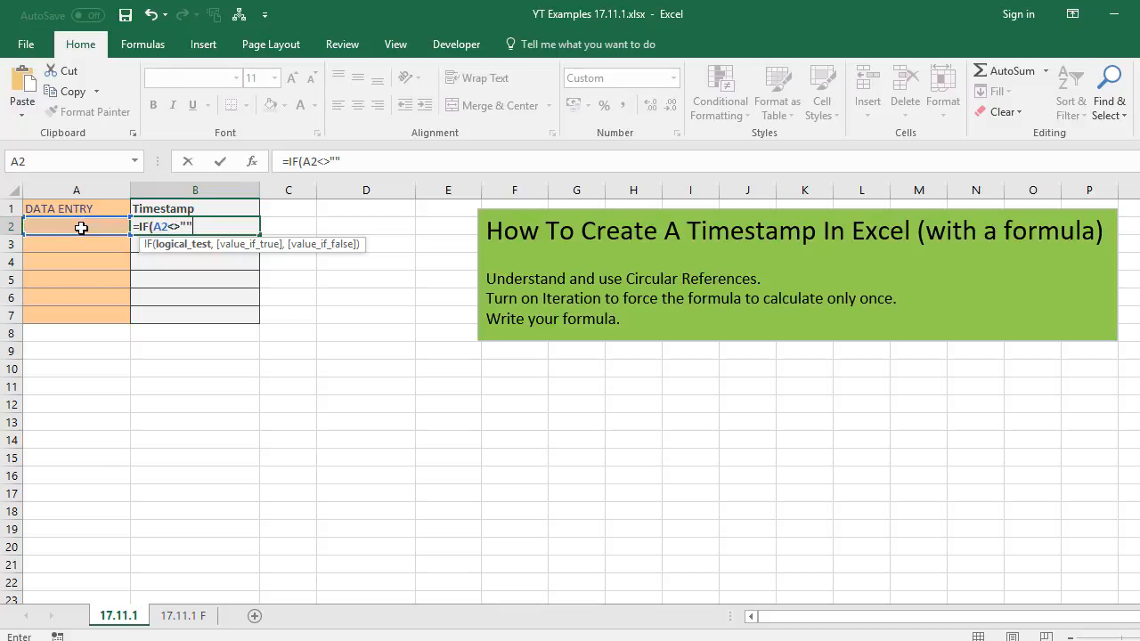
pyautogui.write(',')
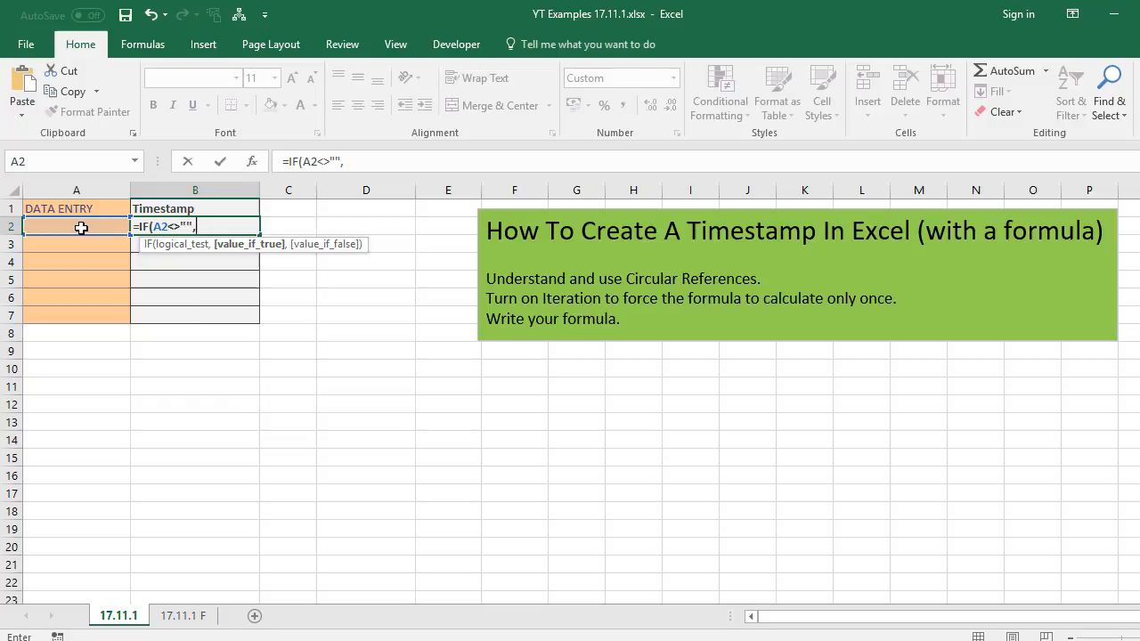
# Finish B2 with IF(B2="",NOW(),B2),""), fixing the typo, and enter it.
pyautogui.write('IF(')
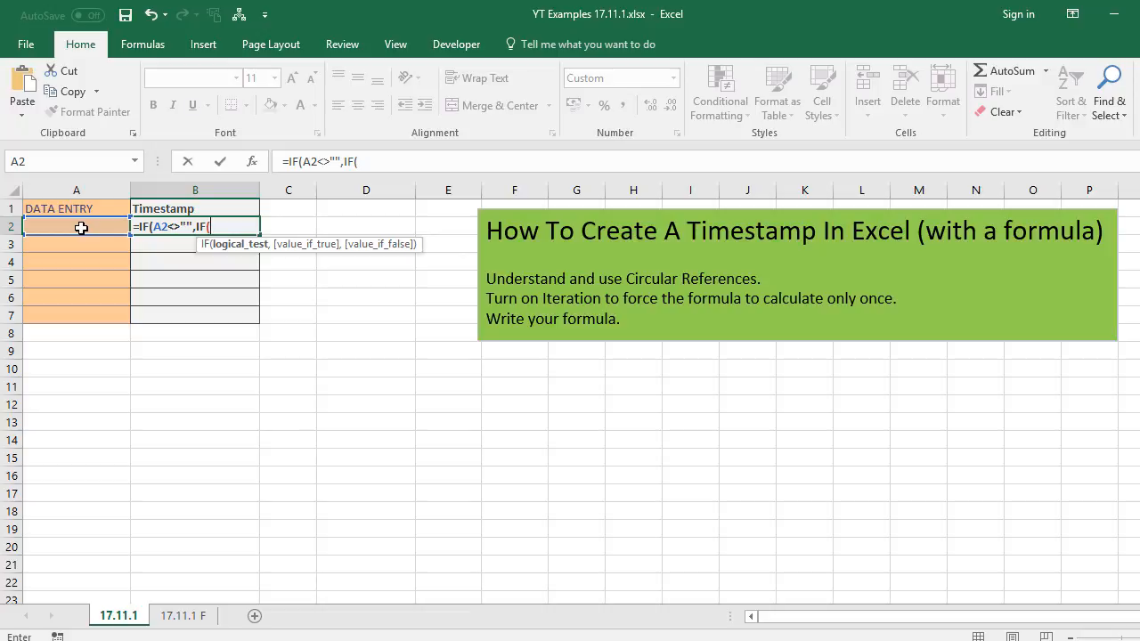
pyautogui.write('B2')
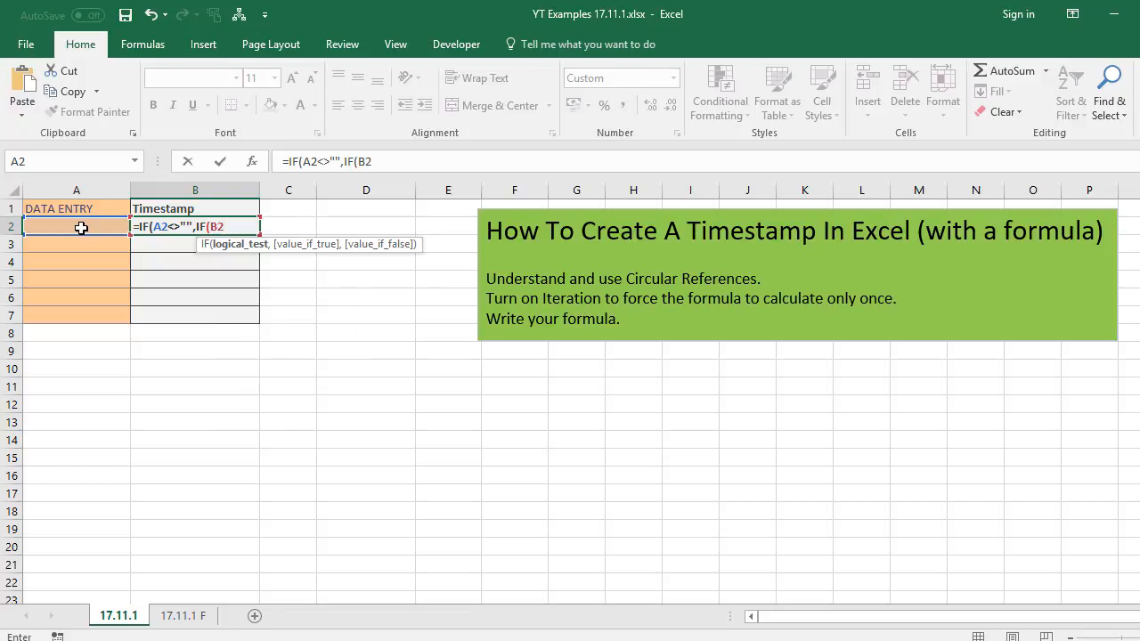
pyautogui.write('=""')
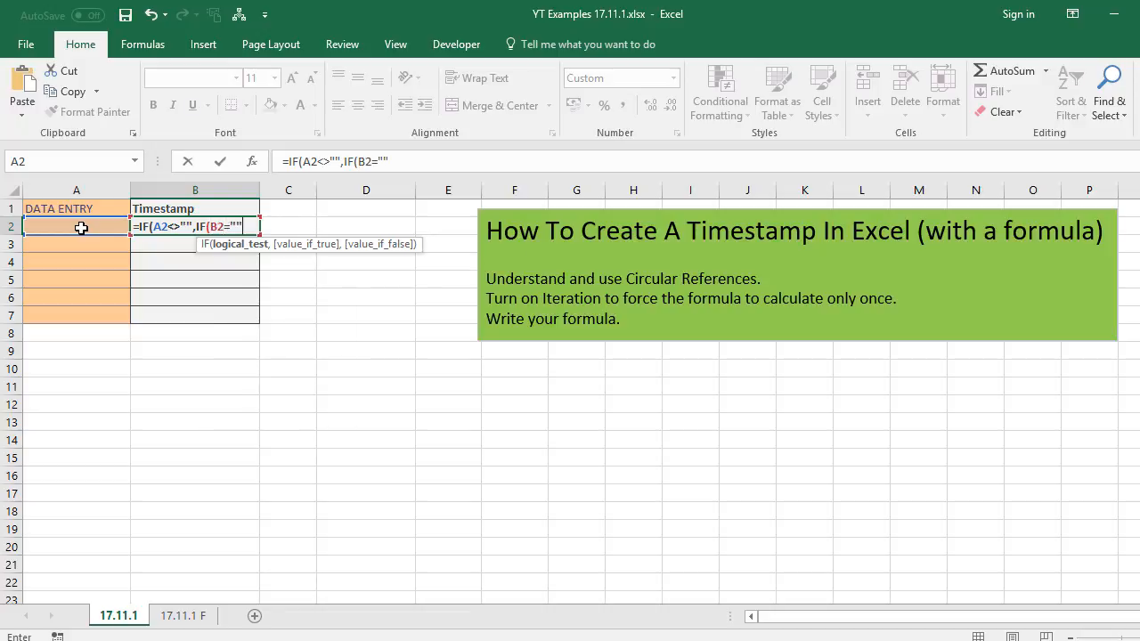
pyautogui.write('NOW')
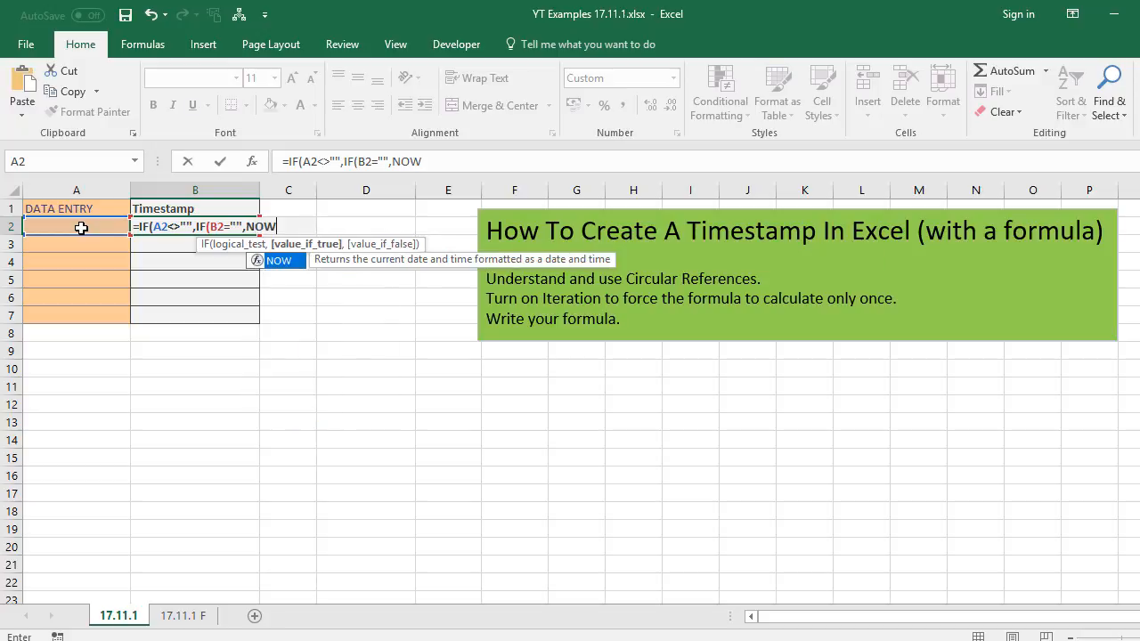
pyautogui.write('()')
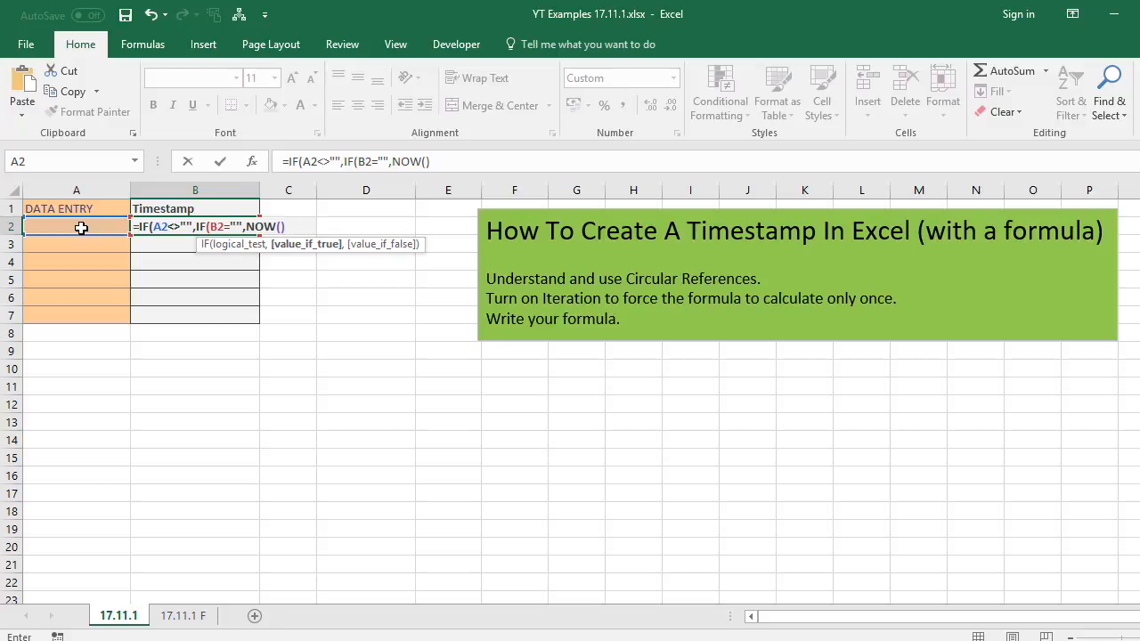
pyautogui.write(',B3')
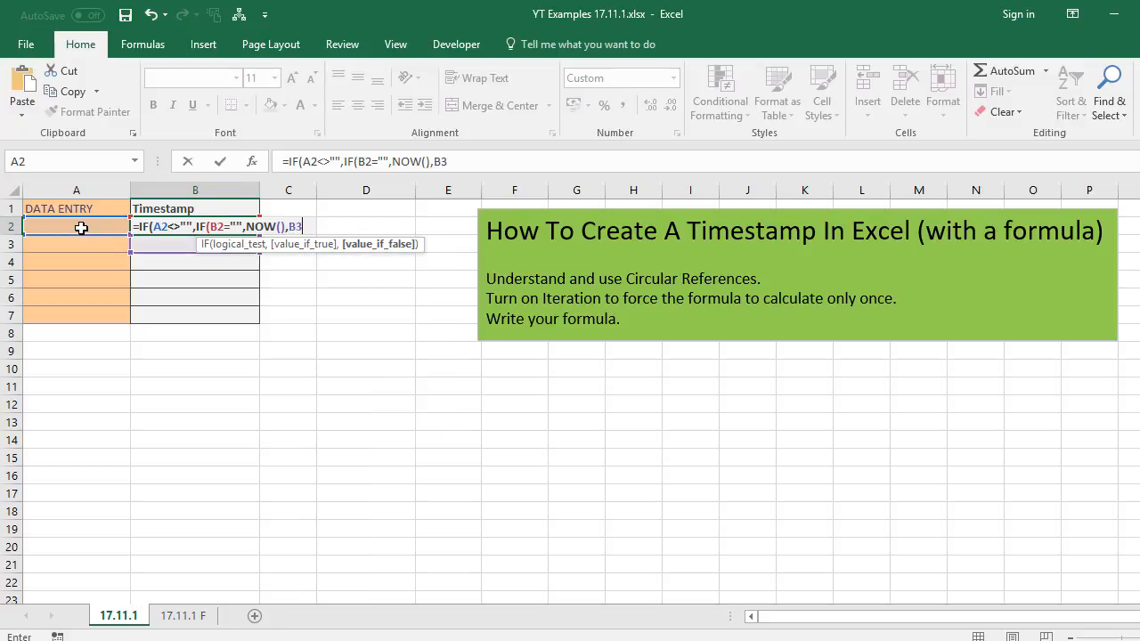
pyautogui.press('BackSpace')
pyautogui.write('2')
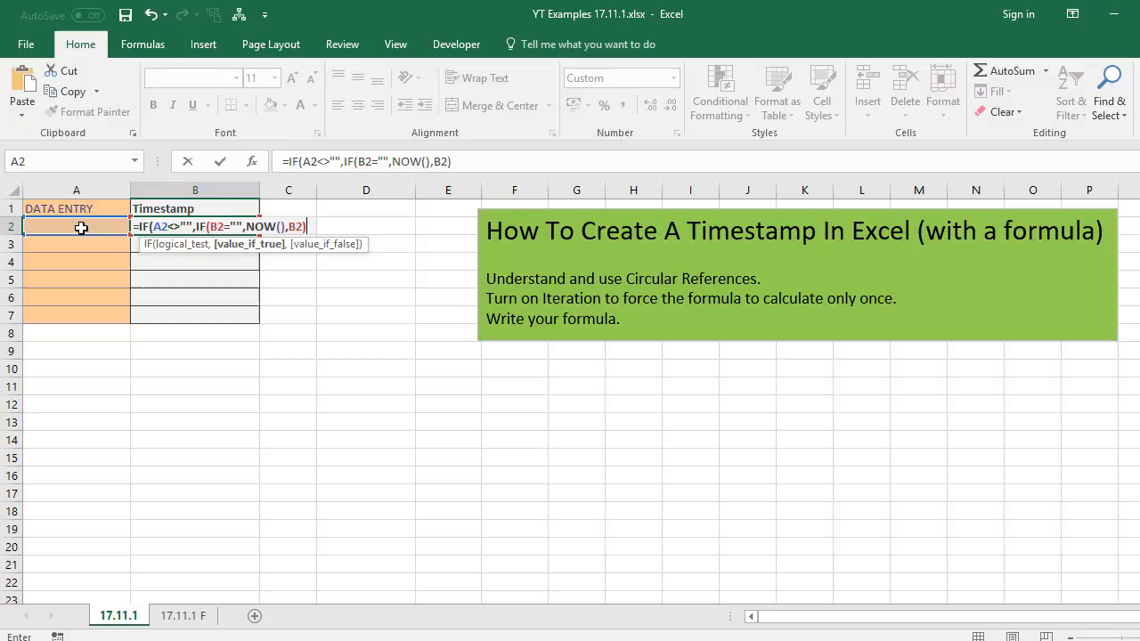
pyautogui.write(',')
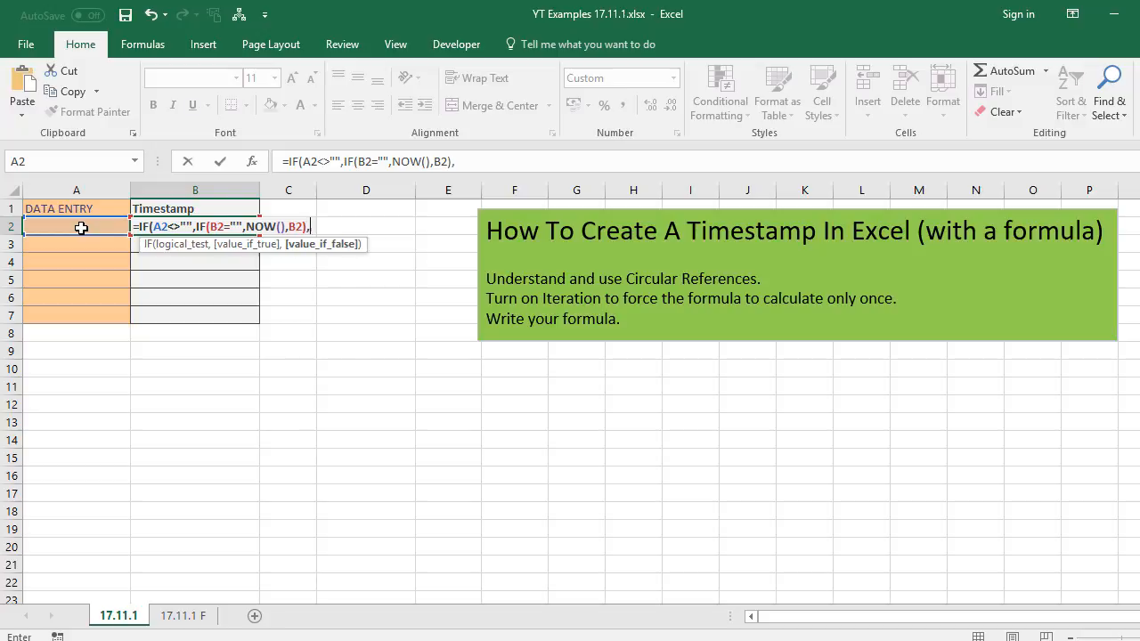
pyautogui.write('""')
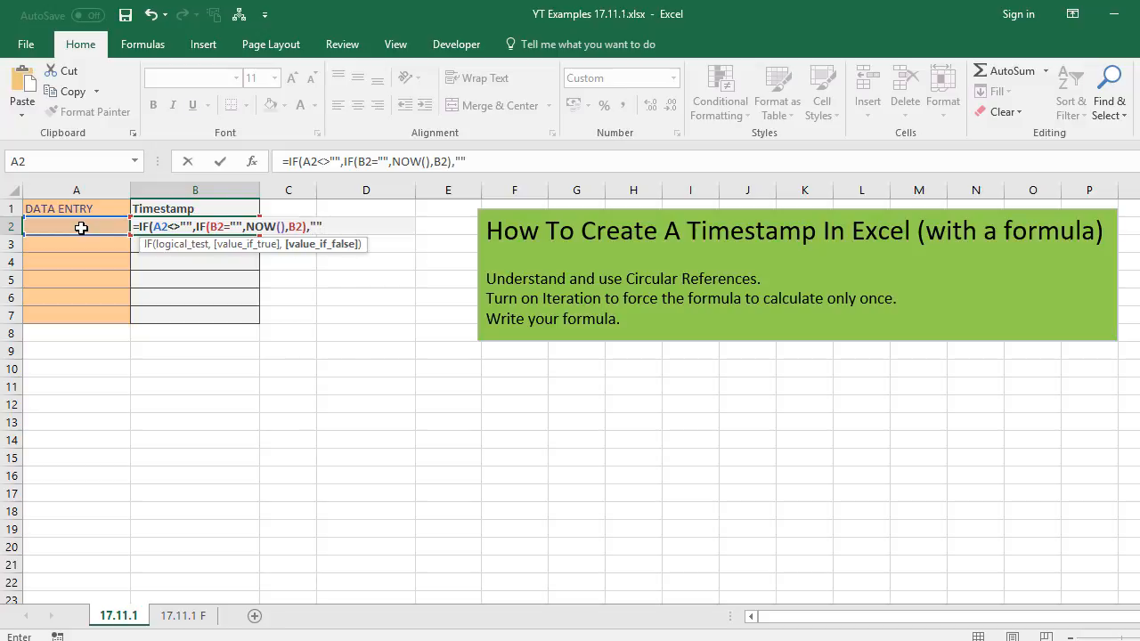
pyautogui.press('Enter')
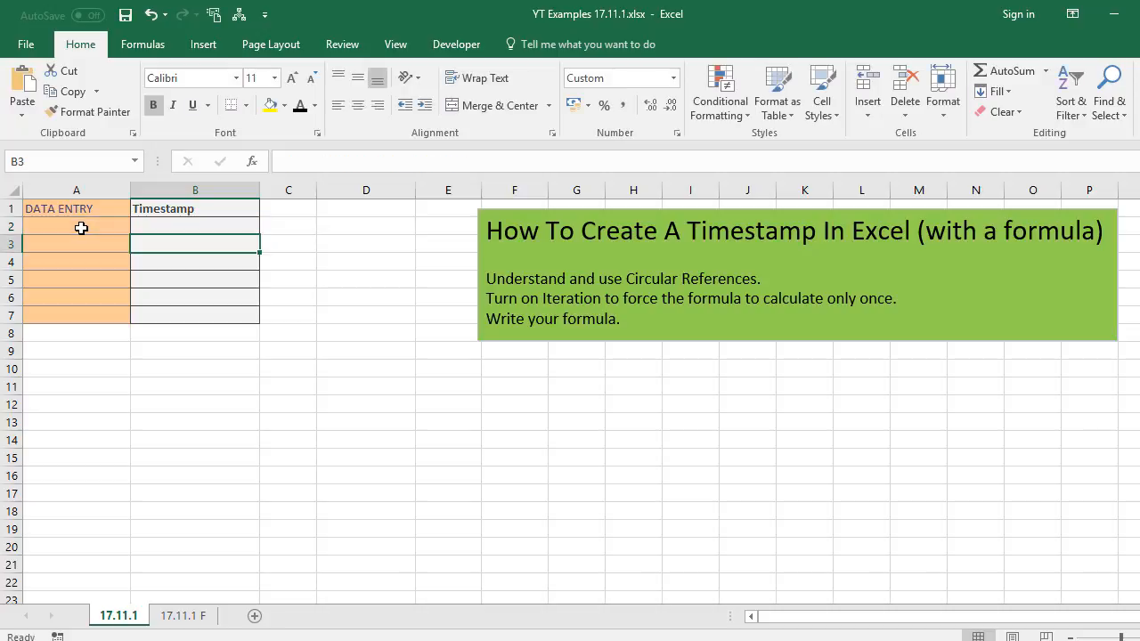
# Fill the timestamp formula down column B and type 'hello' in A2 and A3.
pyautogui.click(195, 225)
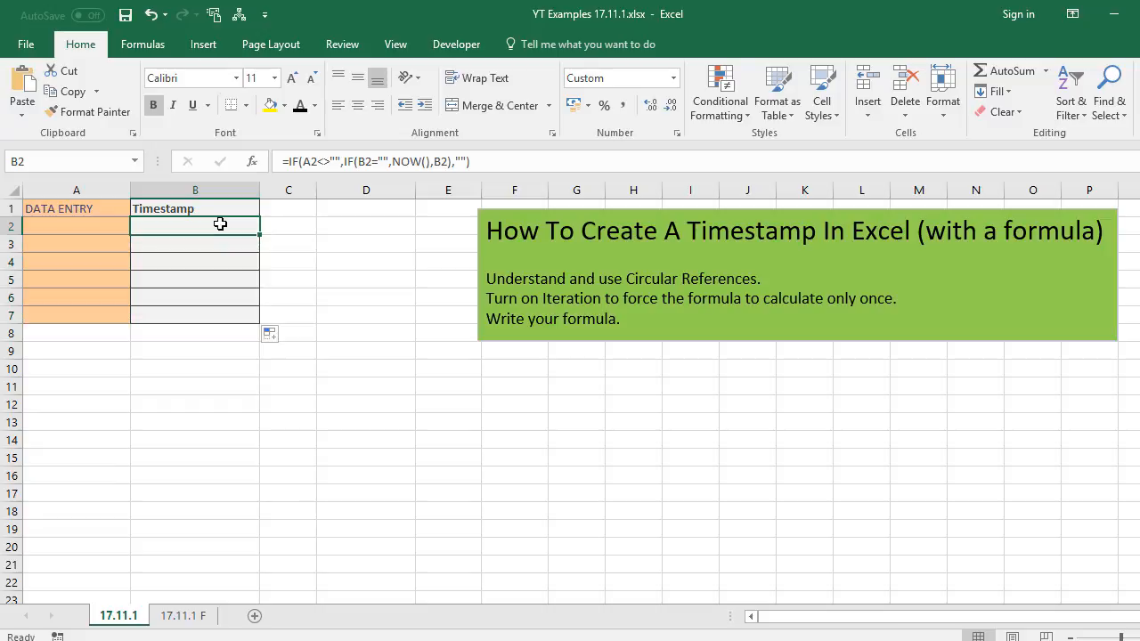
pyautogui.click(76, 226)
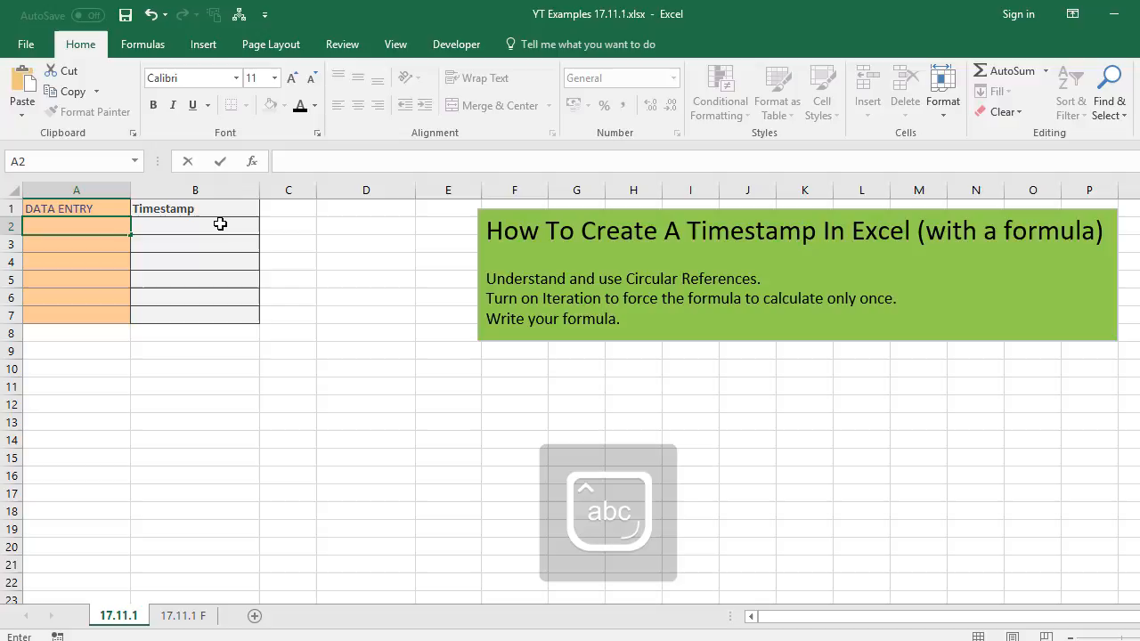
pyautogui.write('this is a data entry')
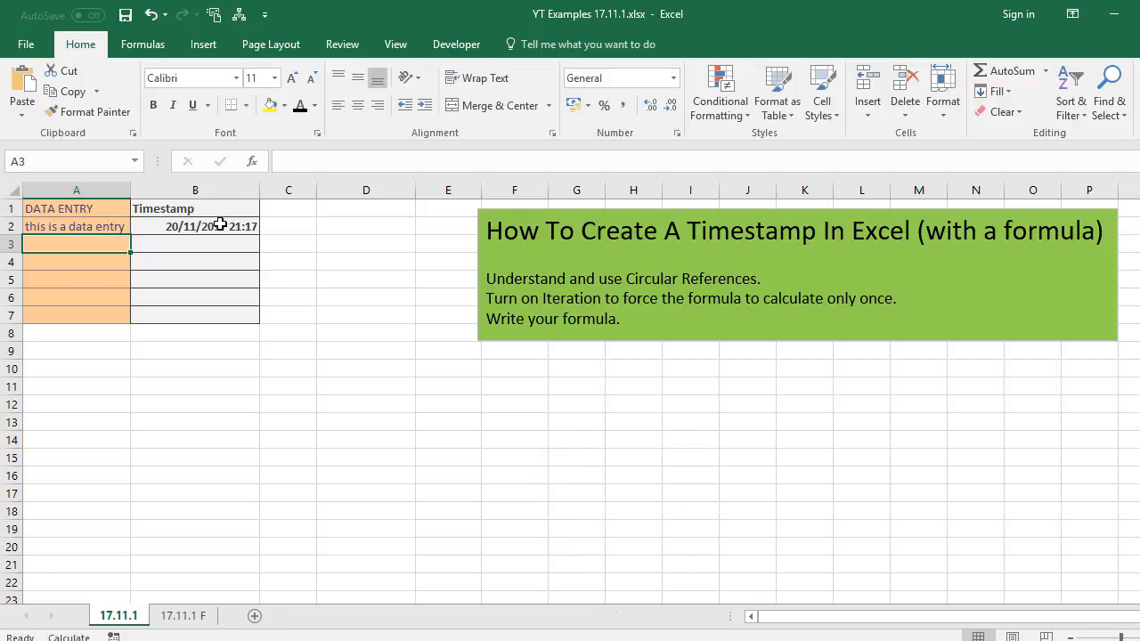
pyautogui.write('hello')
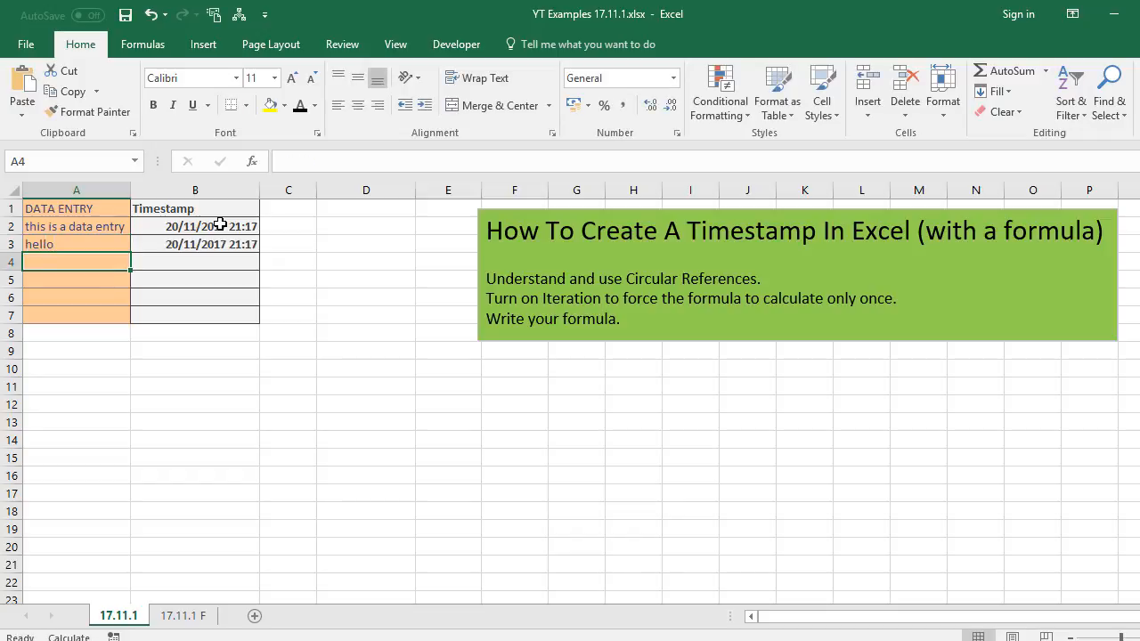
pyautogui.click(76, 226)
pyautogui.write('hello')
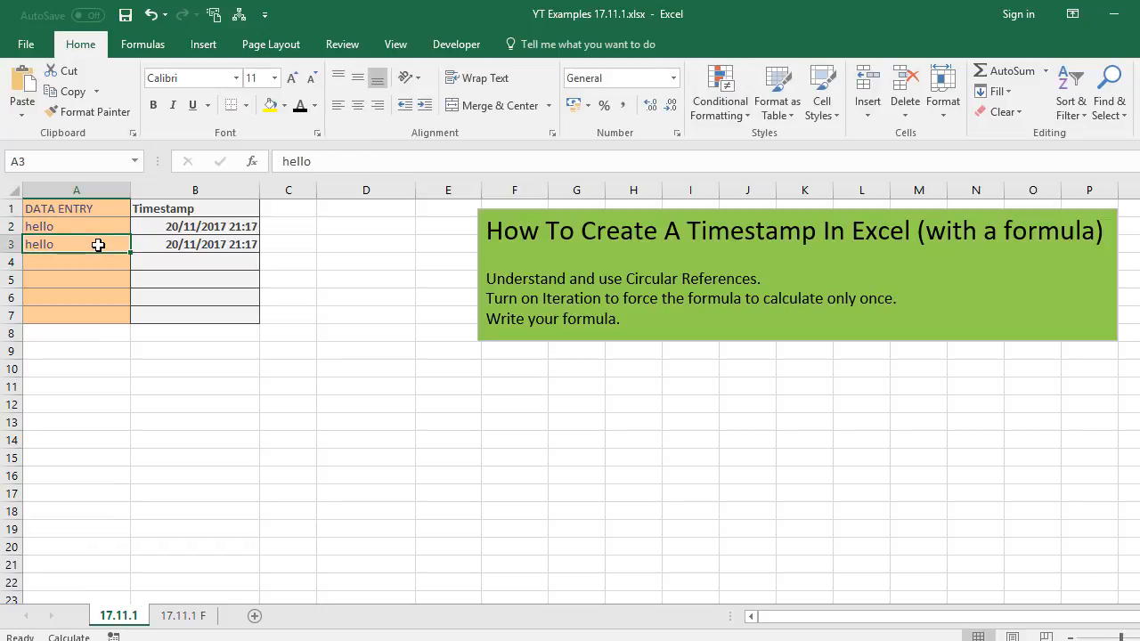
# Enter 'hello' in A2 and 'dhello' in A3, getting timestamps 20/11/2017 21:17 and 21:18.
pyautogui.write('w')
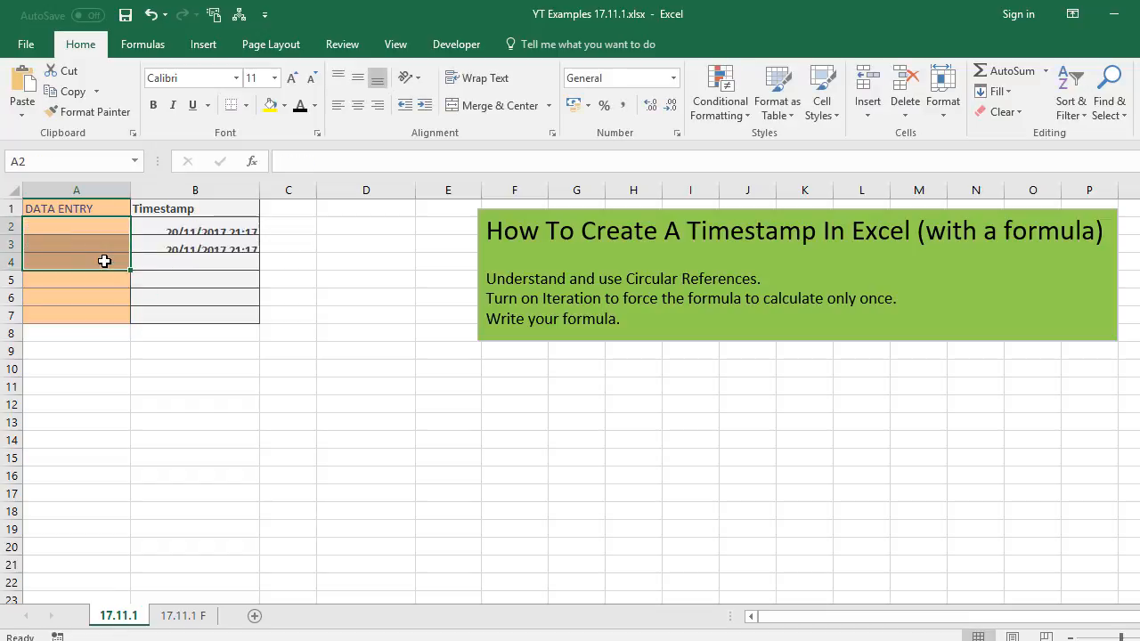
pyautogui.write('hel')
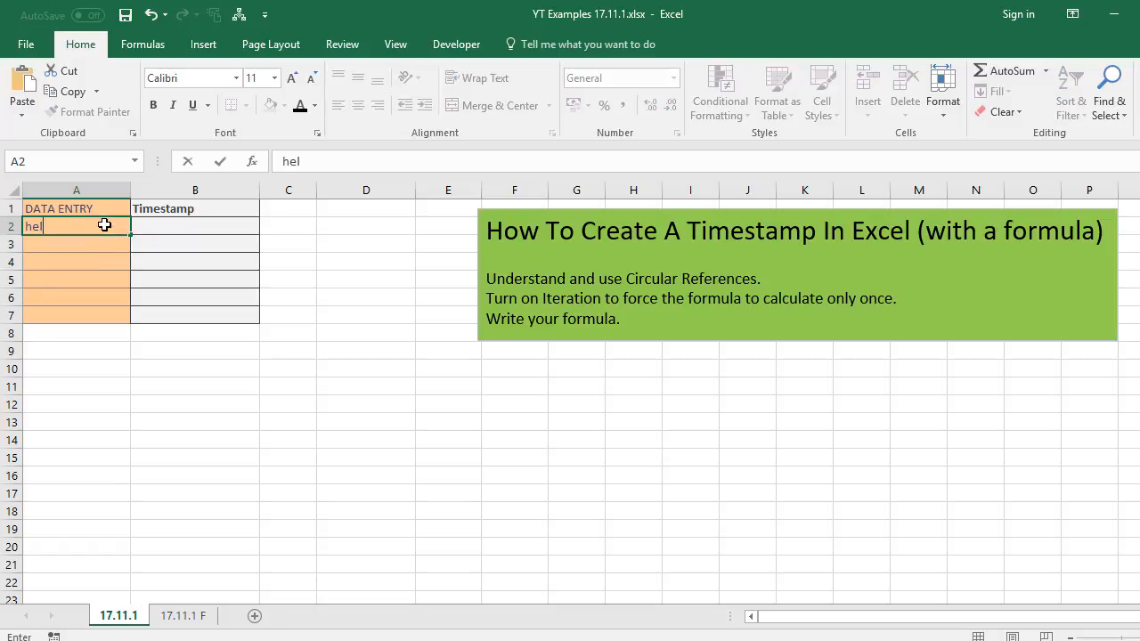
pyautogui.press('Enter')
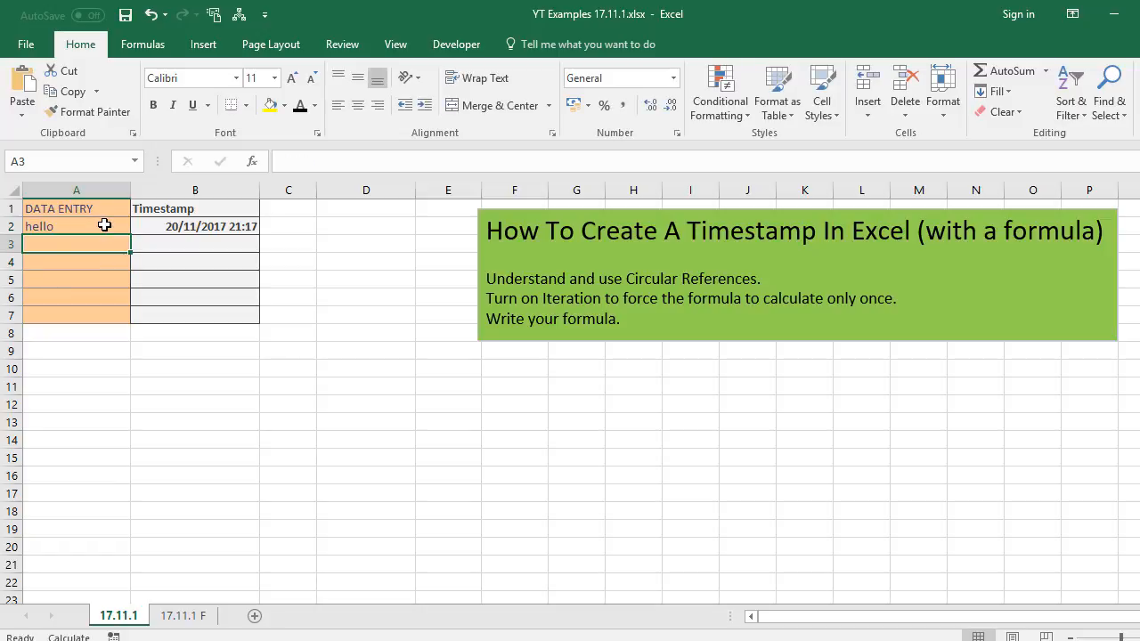
pyautogui.write('dhello')
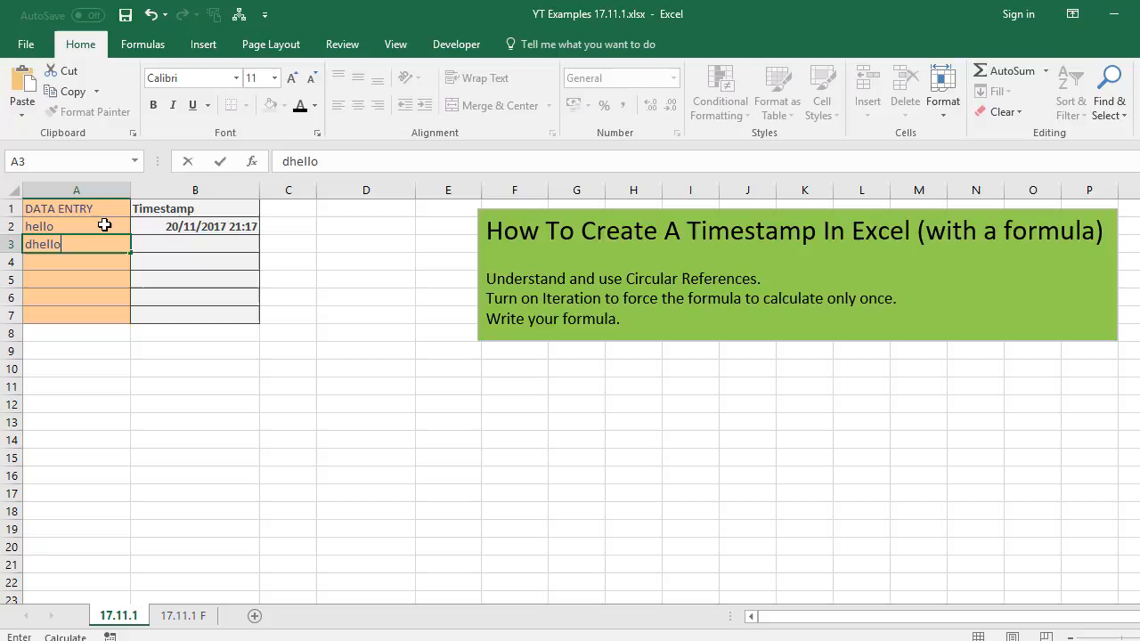
pyautogui.press('Enter')
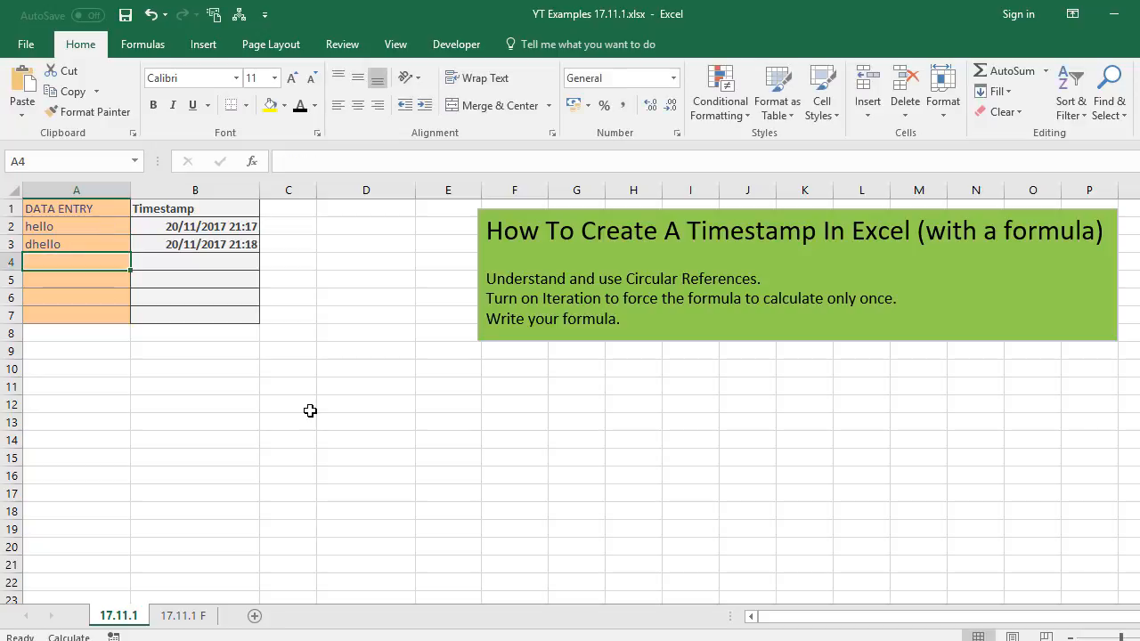